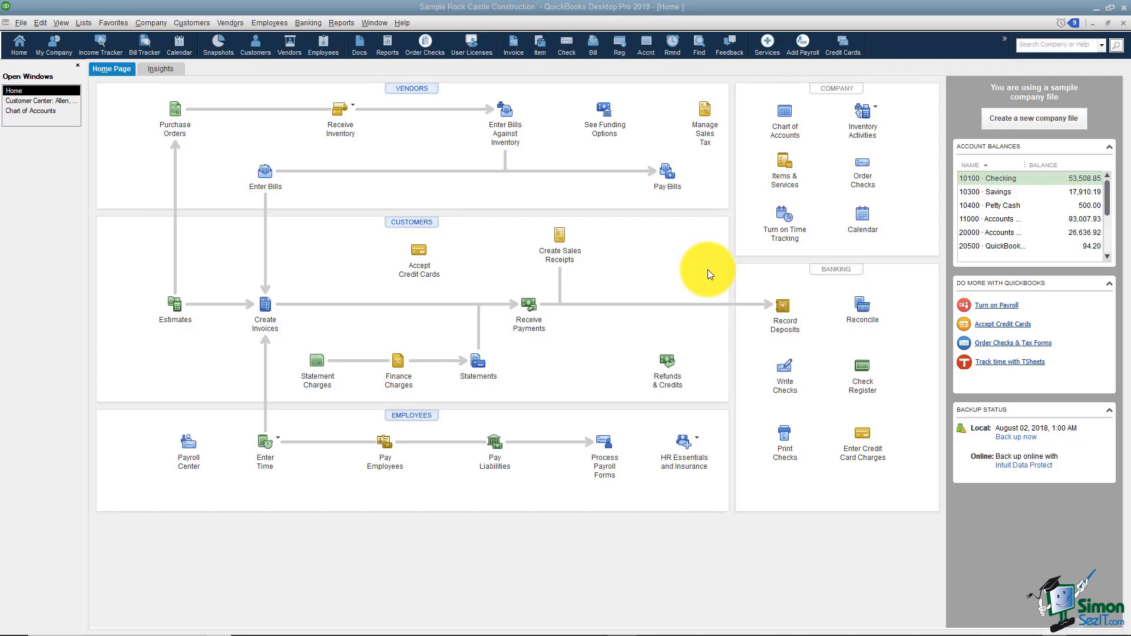
{"action": "mouse_move", "coordinate": [477, 368]}
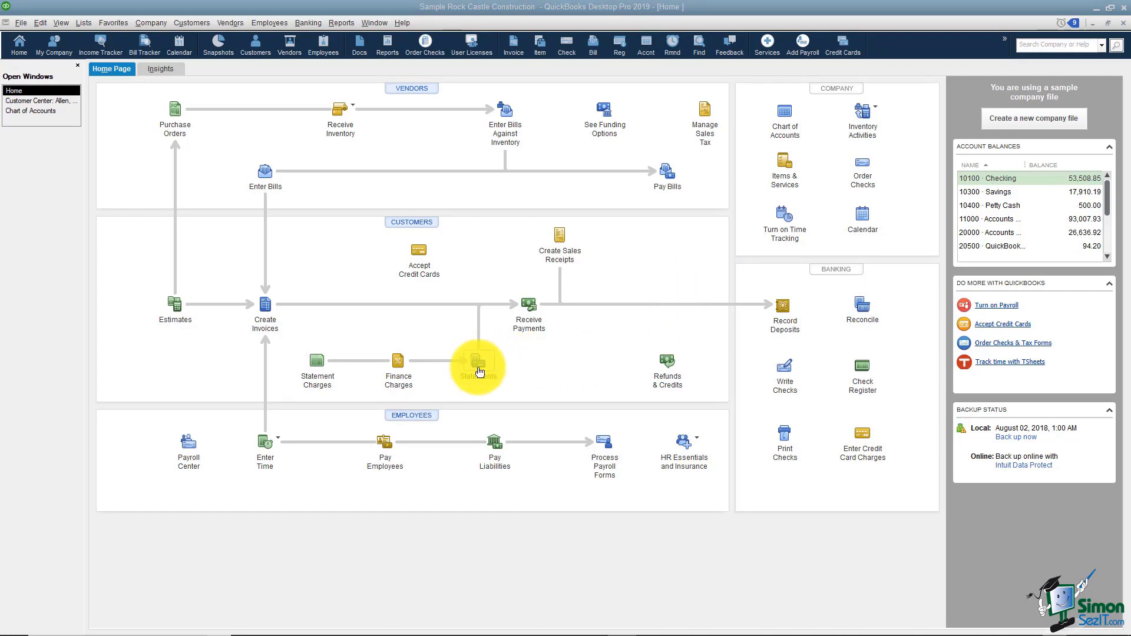
Start Create Statements from the Customers section of the Home page
{"action": "left_click", "coordinate": [477, 364]}
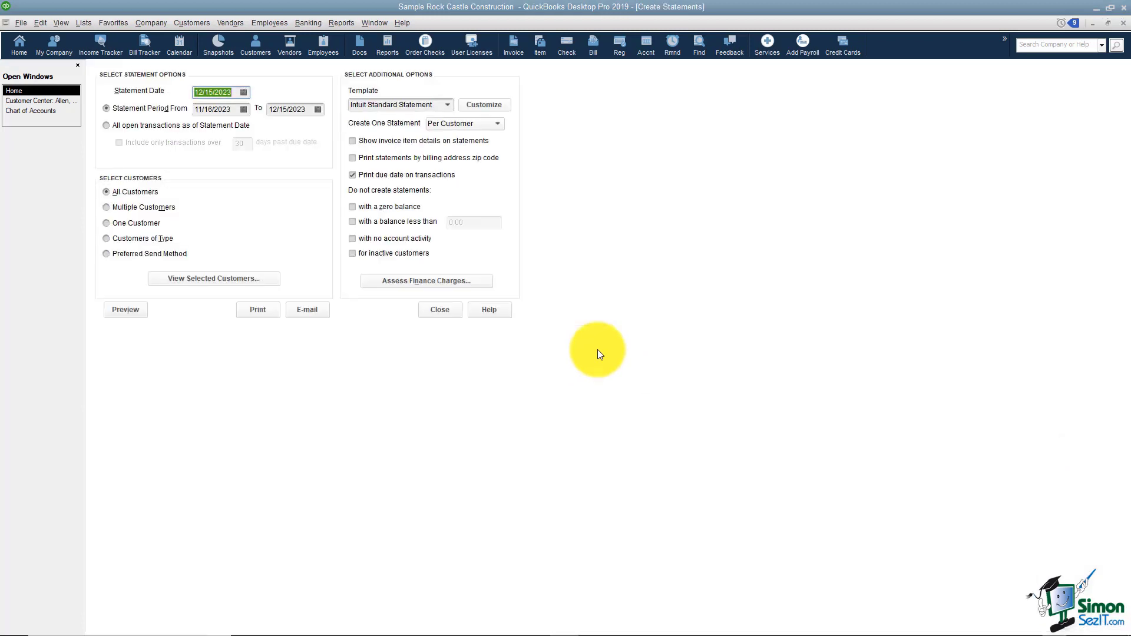
{"action": "mouse_move", "coordinate": [210, 190]}
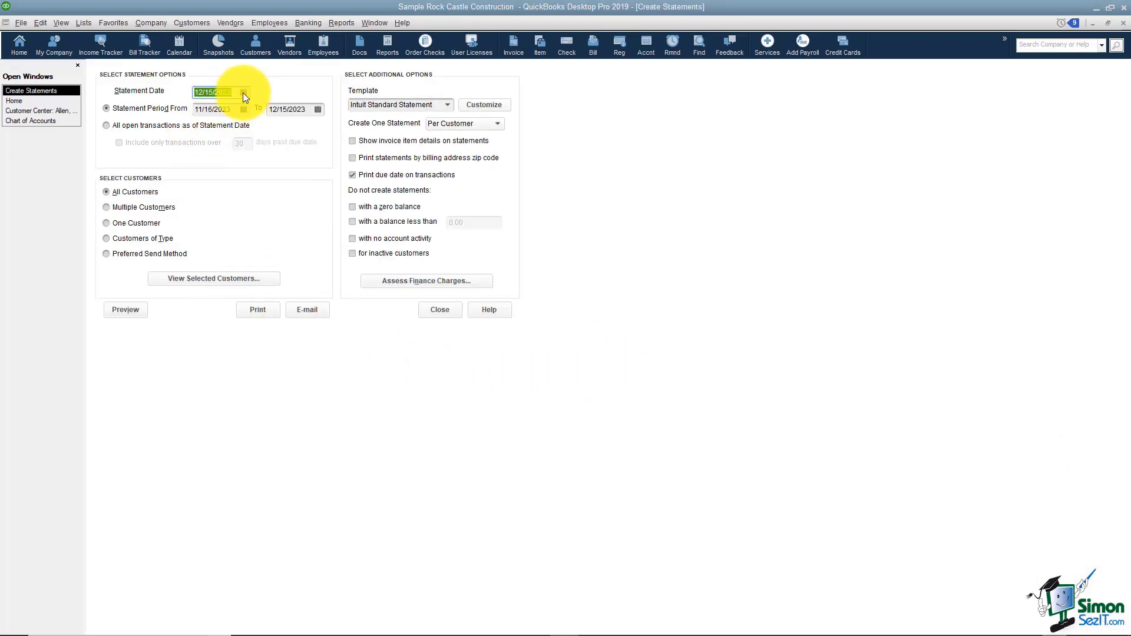
Set statement date 12/31/2023 and period 12/01/2023 through 12/31/2023
{"action": "left_click", "coordinate": [242, 92]}
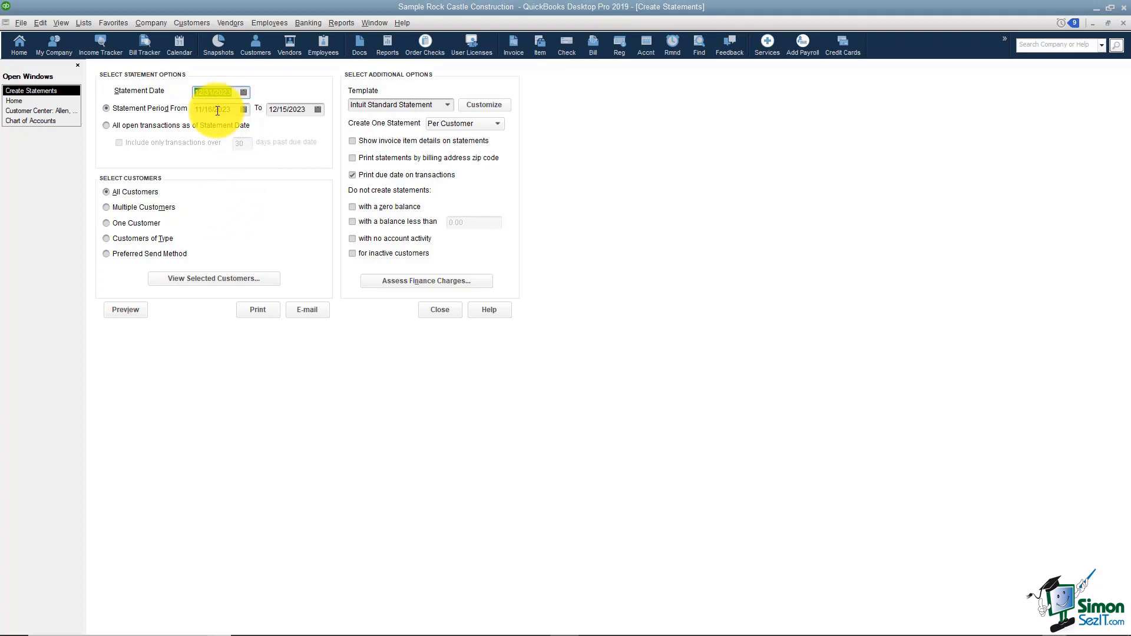
{"action": "left_click", "coordinate": [242, 109]}
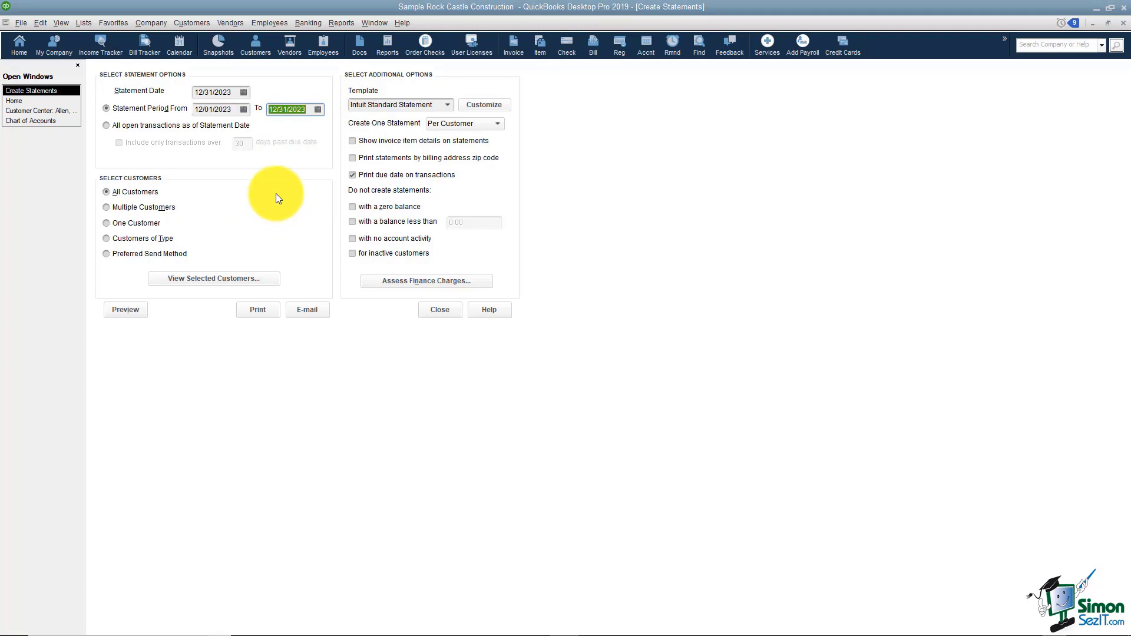
{"action": "mouse_move", "coordinate": [112, 136]}
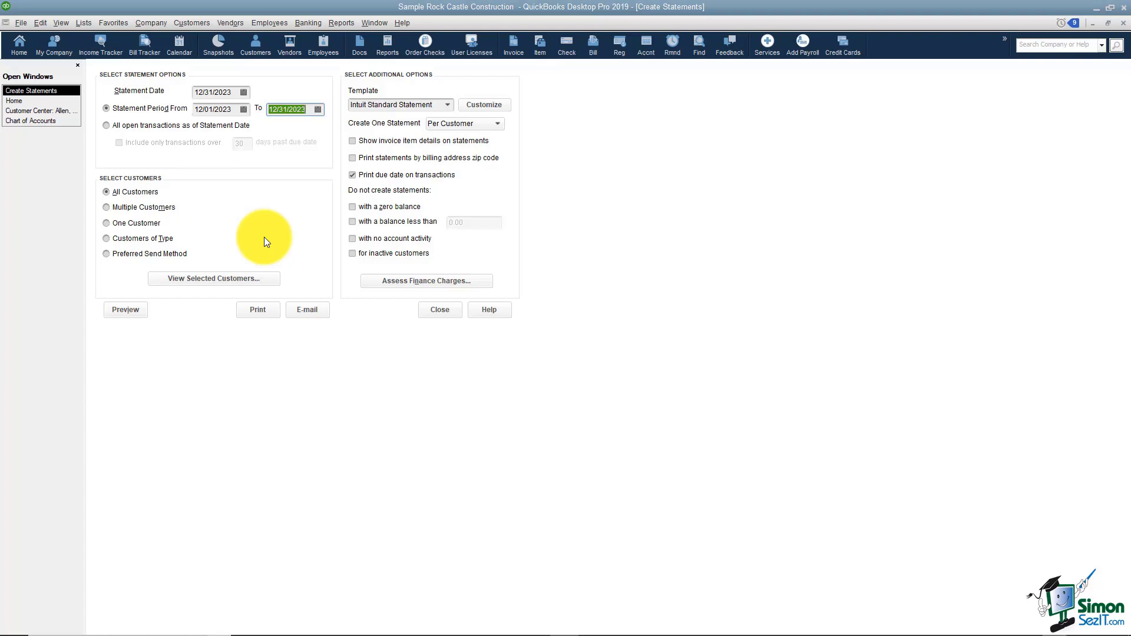
{"action": "mouse_move", "coordinate": [182, 183]}
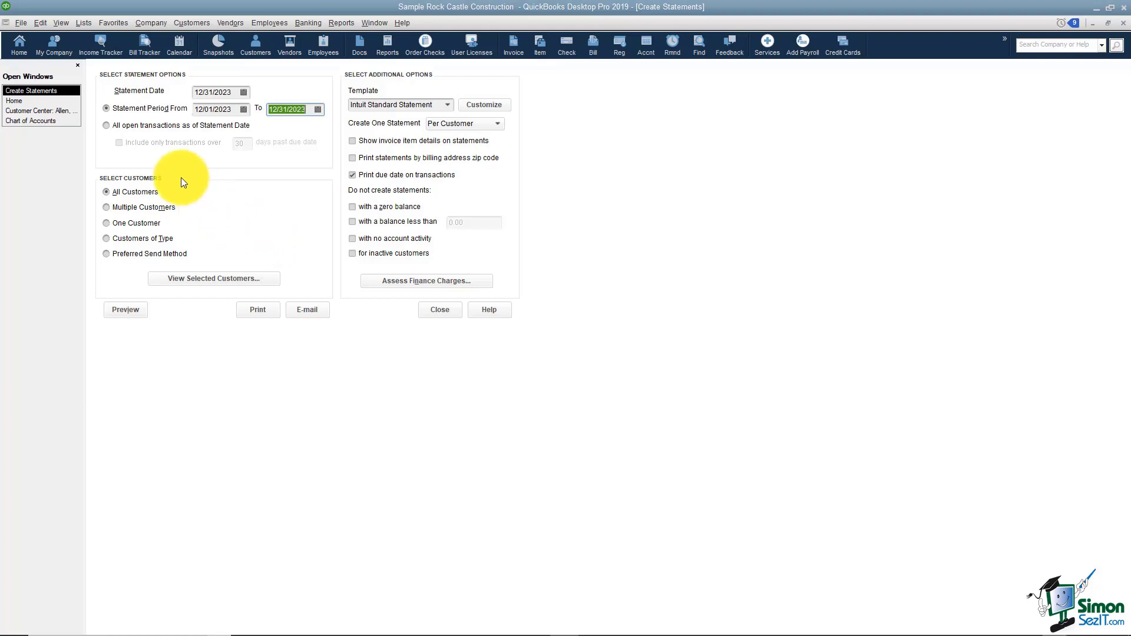
{"action": "mouse_move", "coordinate": [119, 200]}
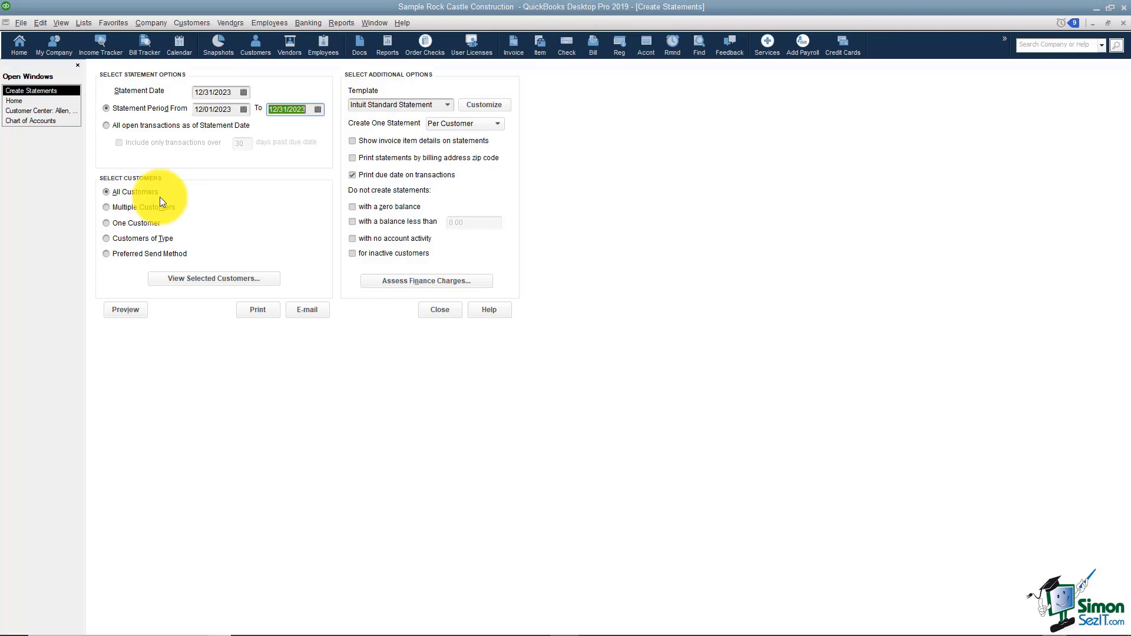
{"action": "mouse_move", "coordinate": [216, 205]}
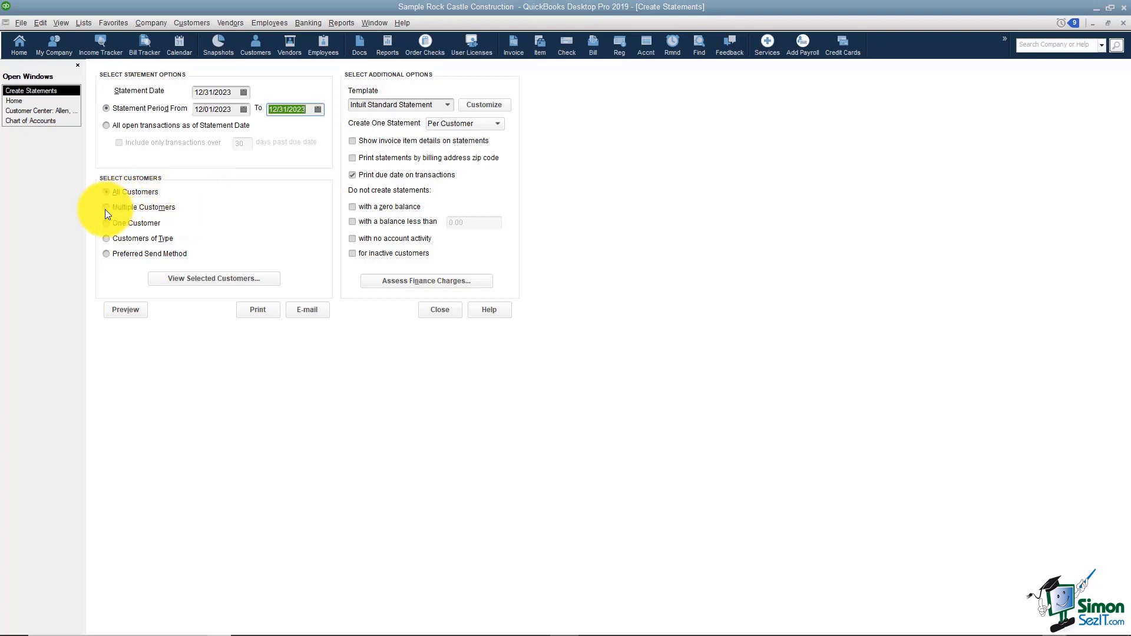
Try the Multiple Customers option and cancel its customer chooser
{"action": "left_click", "coordinate": [107, 207]}
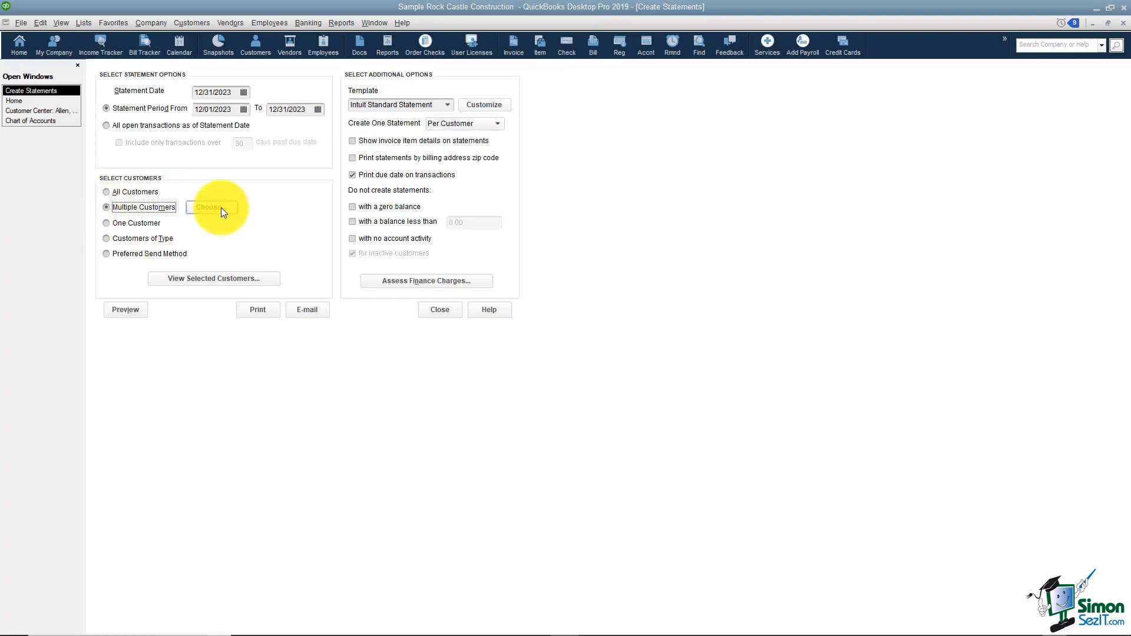
{"action": "left_click", "coordinate": [209, 208]}
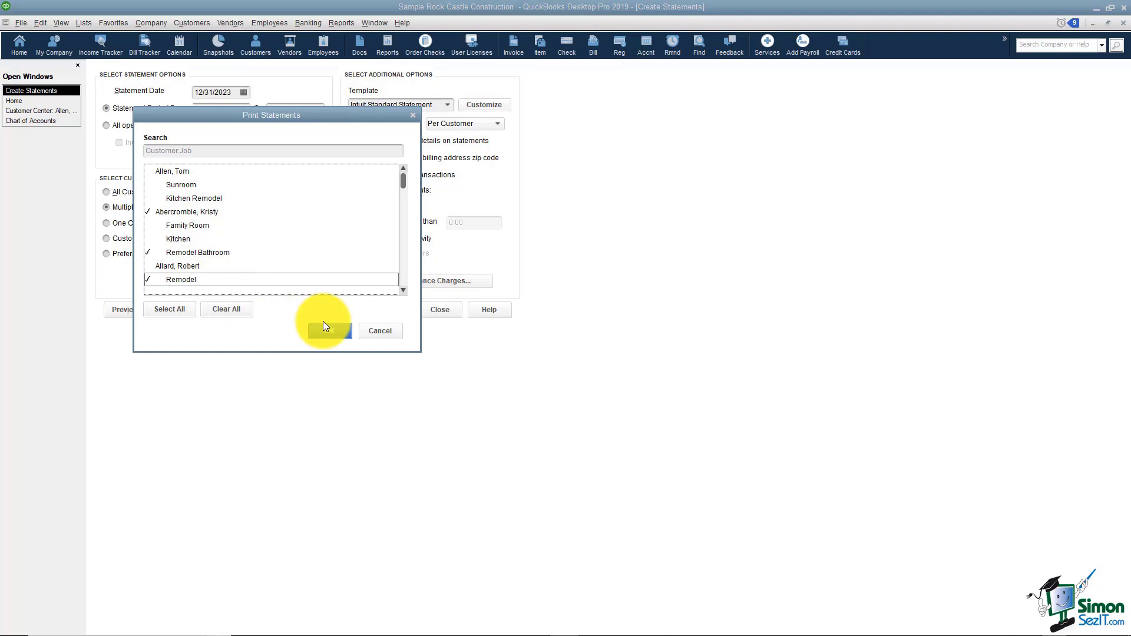
{"action": "left_click", "coordinate": [329, 331]}
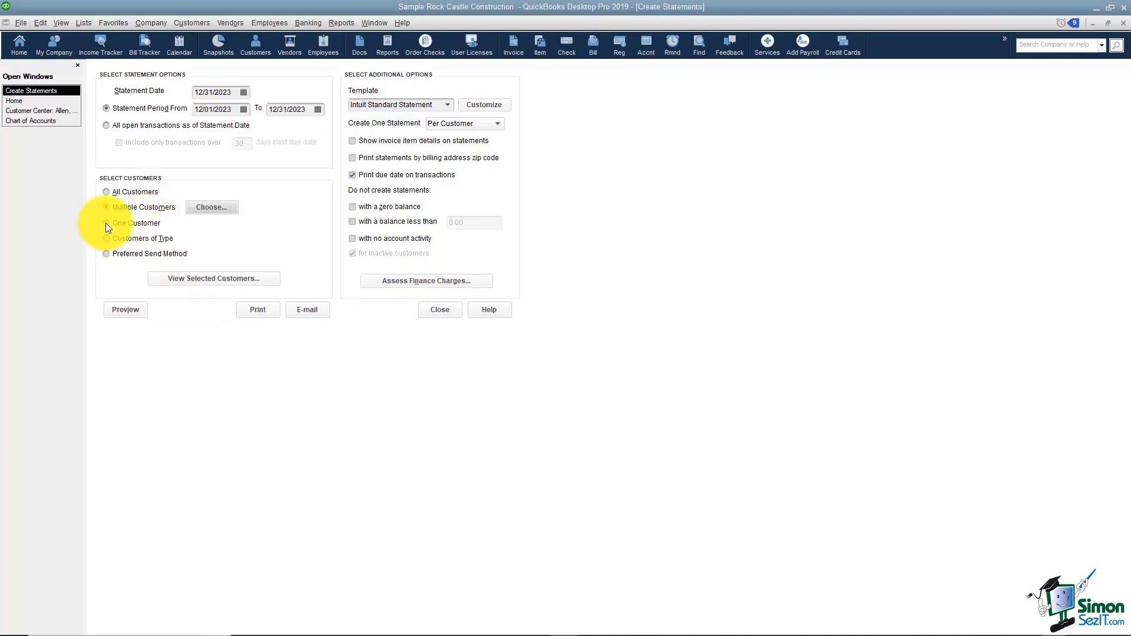
Choose One Customer Allen, Tom:Sunroom, then switch to Customers of Type
{"action": "left_click", "coordinate": [106, 222]}
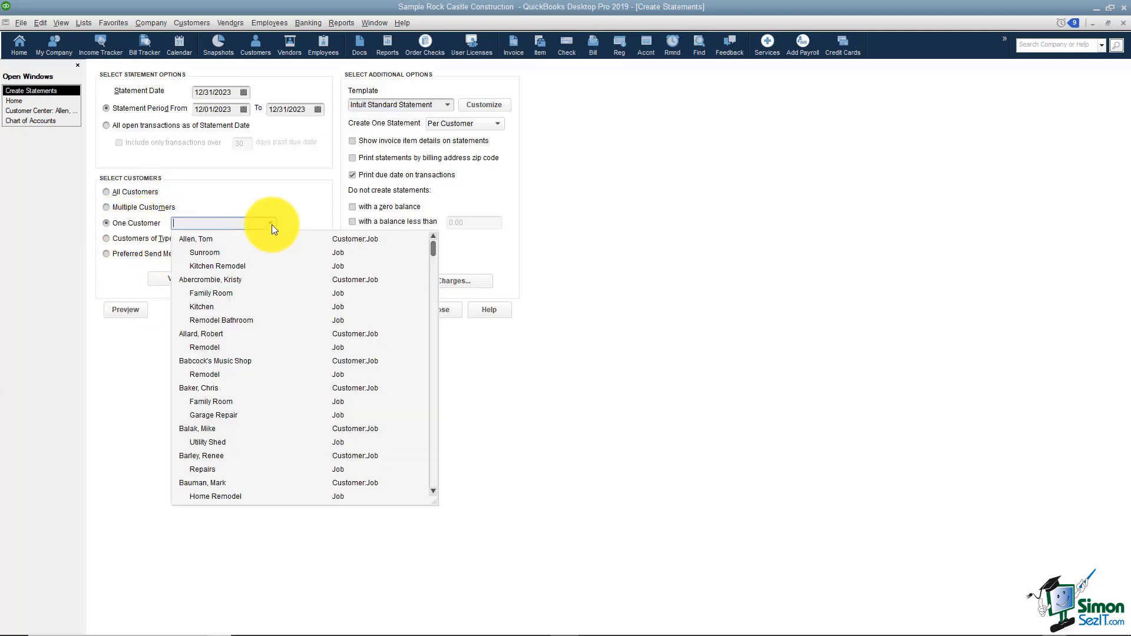
{"action": "left_click", "coordinate": [204, 252]}
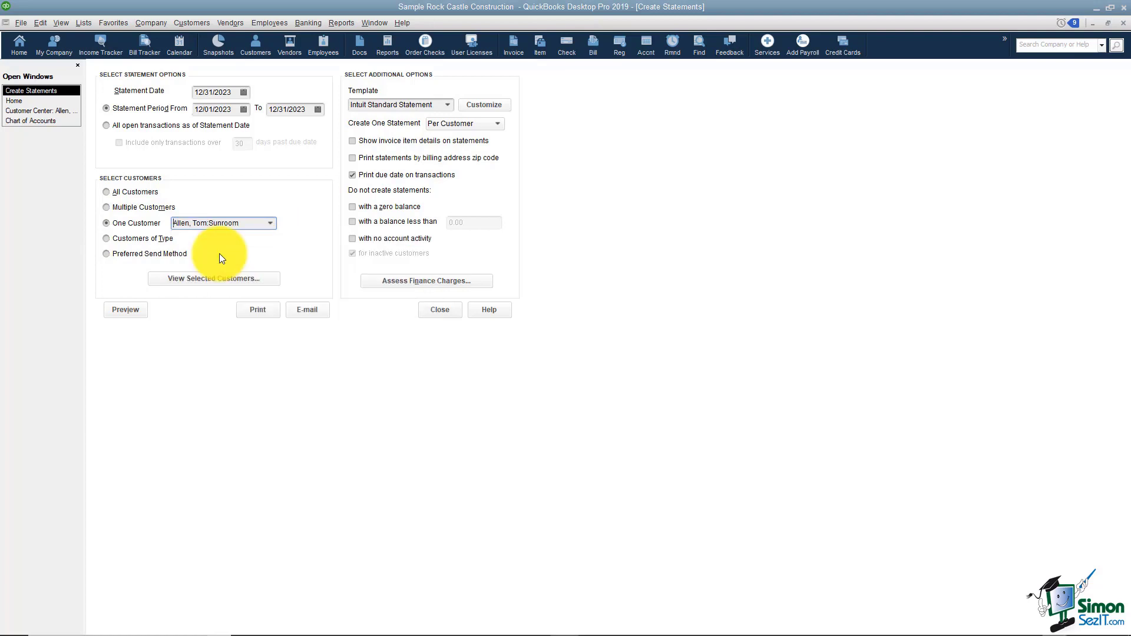
{"action": "mouse_move", "coordinate": [205, 252]}
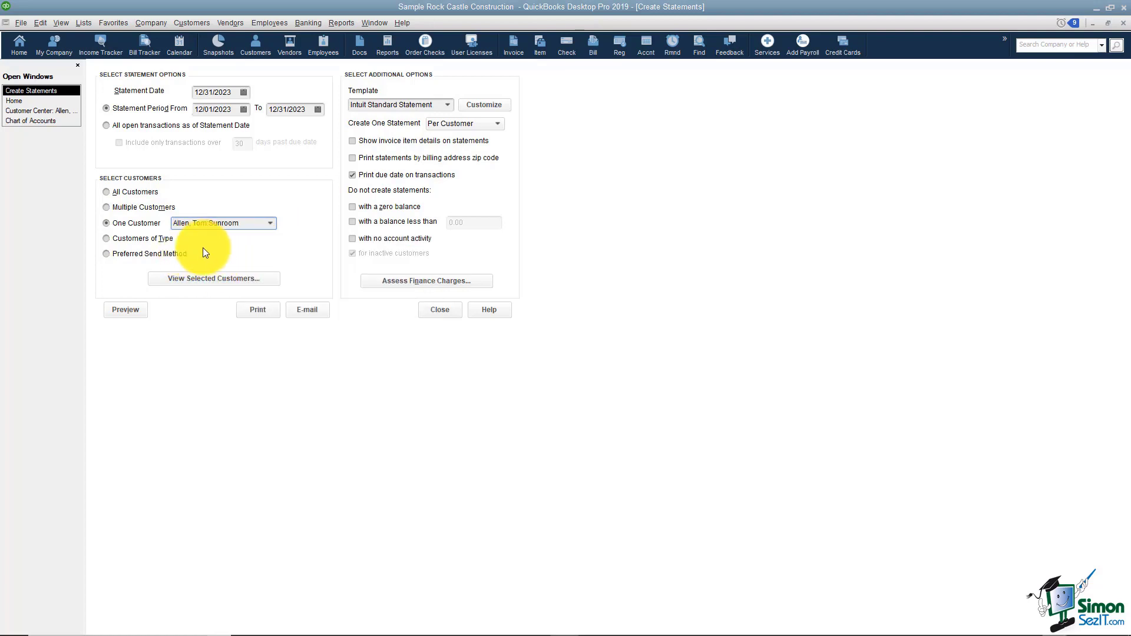
{"action": "left_click", "coordinate": [107, 239]}
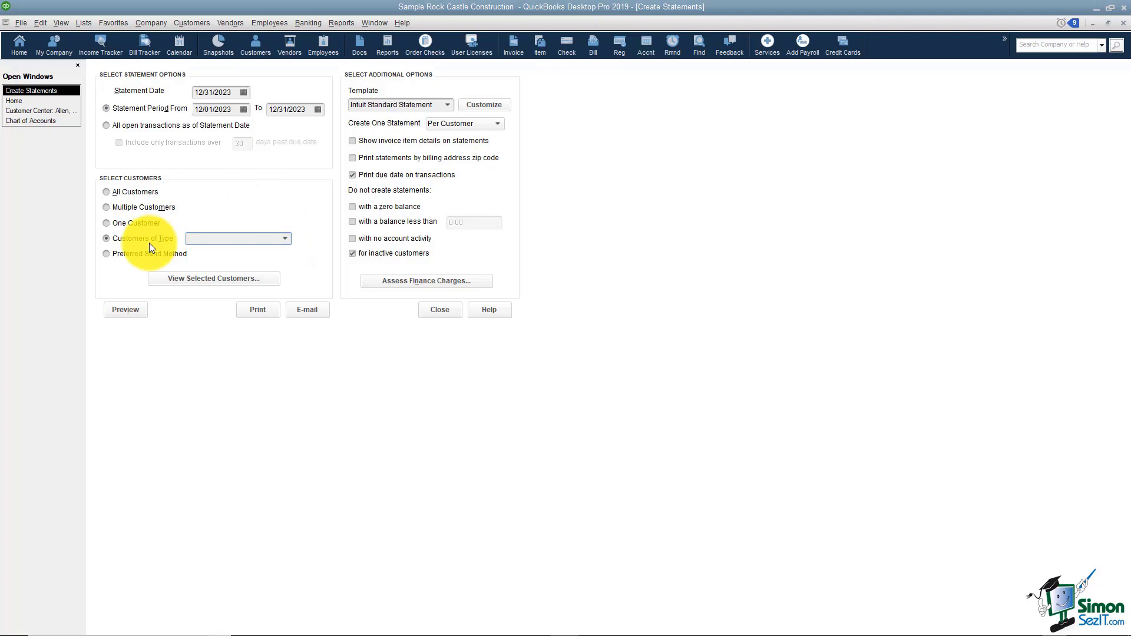
Try Preferred Send Method set to E-mail, then return to All Customers
{"action": "left_click", "coordinate": [108, 254]}
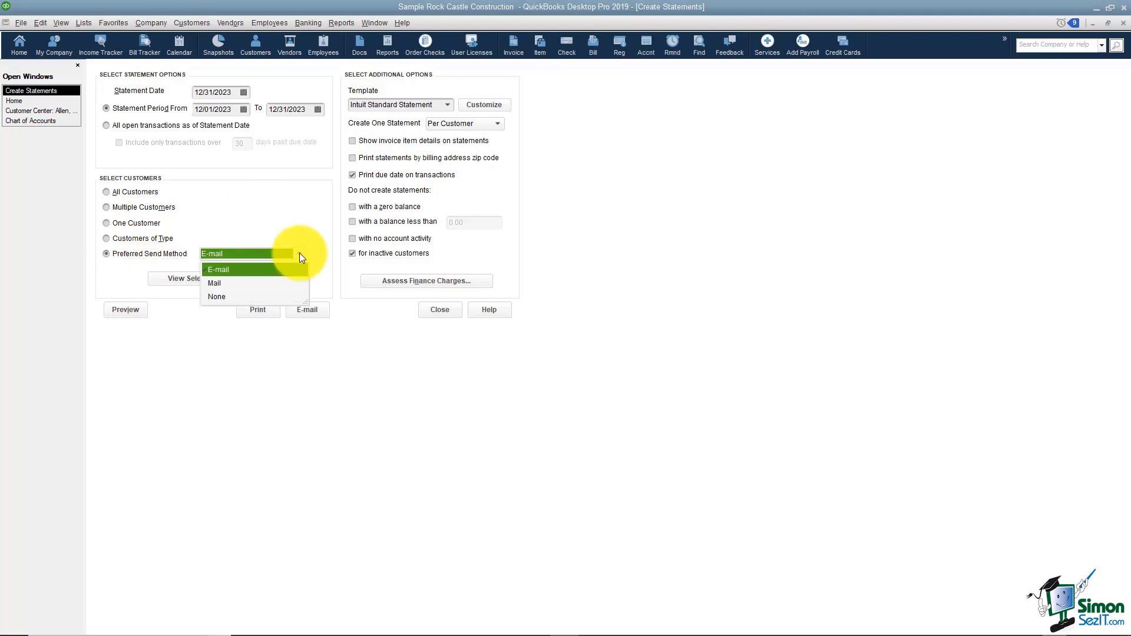
{"action": "mouse_move", "coordinate": [252, 290]}
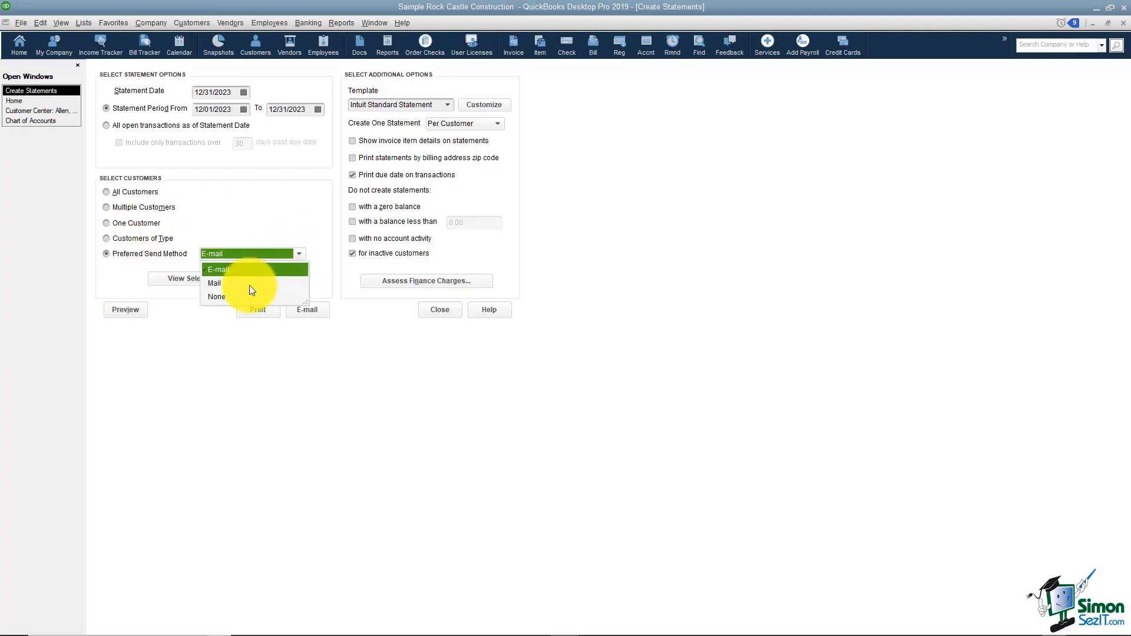
{"action": "left_click", "coordinate": [218, 268]}
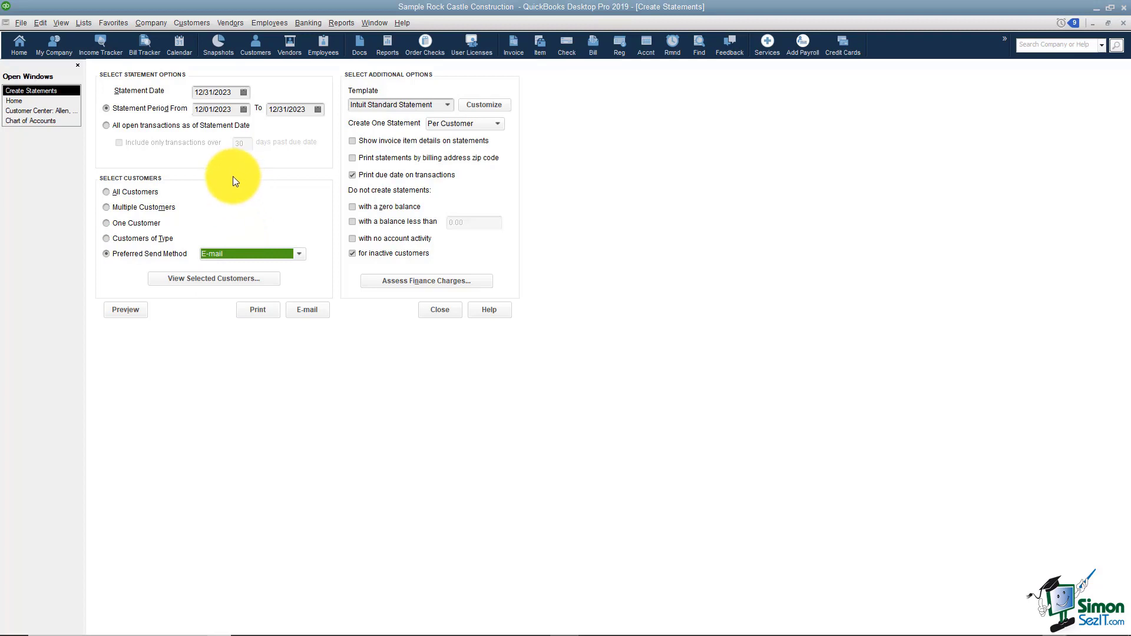
{"action": "left_click", "coordinate": [106, 190]}
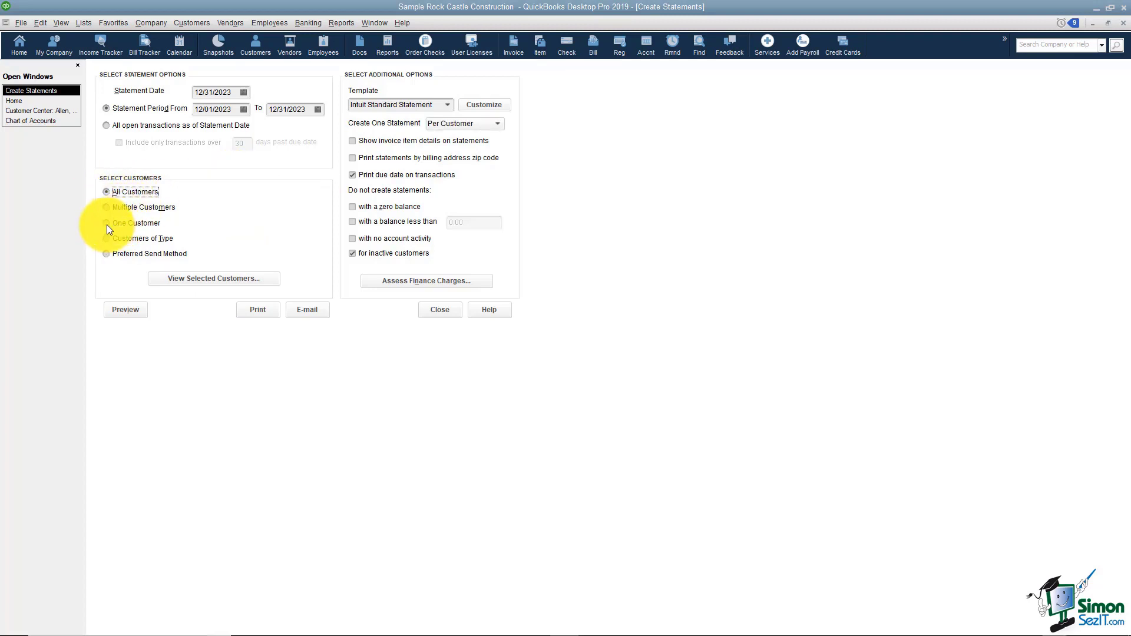
{"action": "mouse_move", "coordinate": [239, 216]}
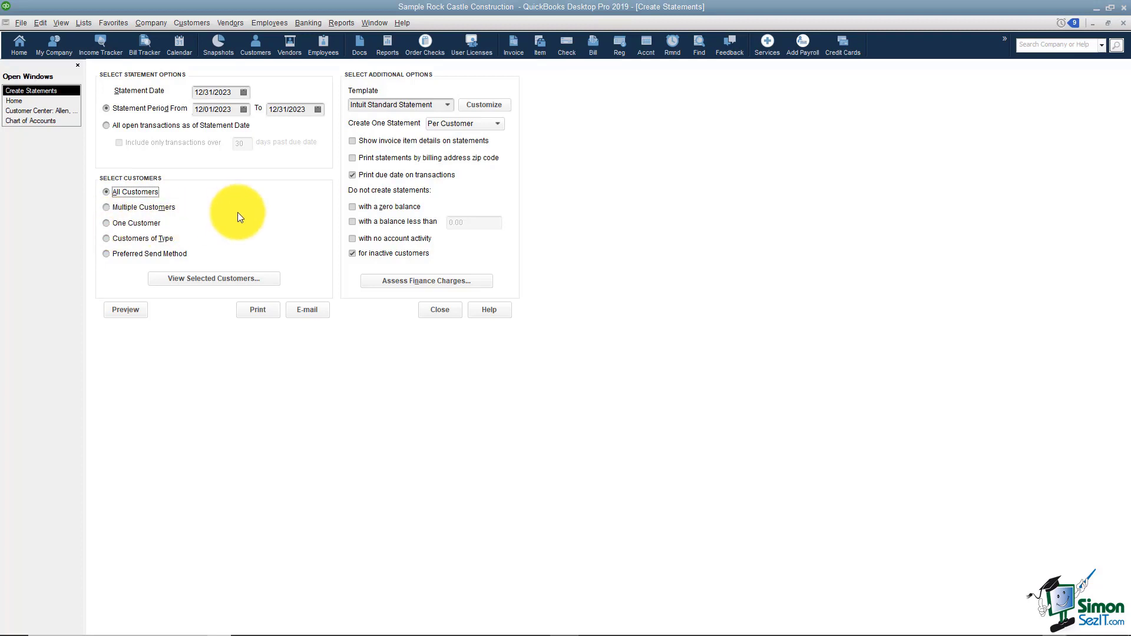
Limit statements to one customer and use the Intuit Standard Statement template
{"action": "left_click", "coordinate": [106, 223]}
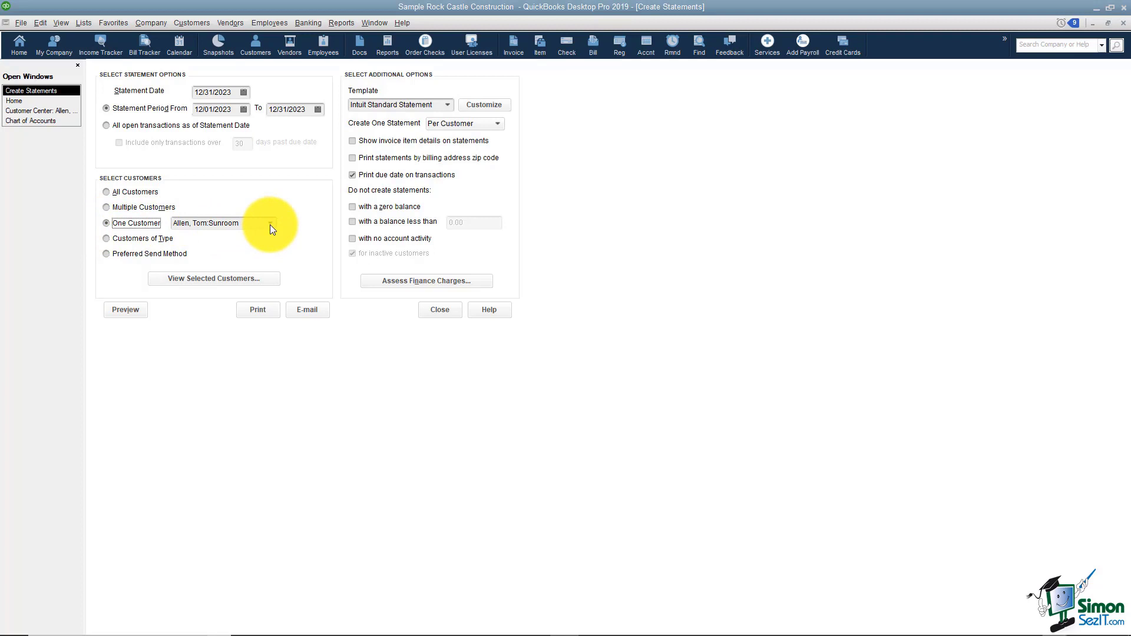
{"action": "mouse_move", "coordinate": [298, 203]}
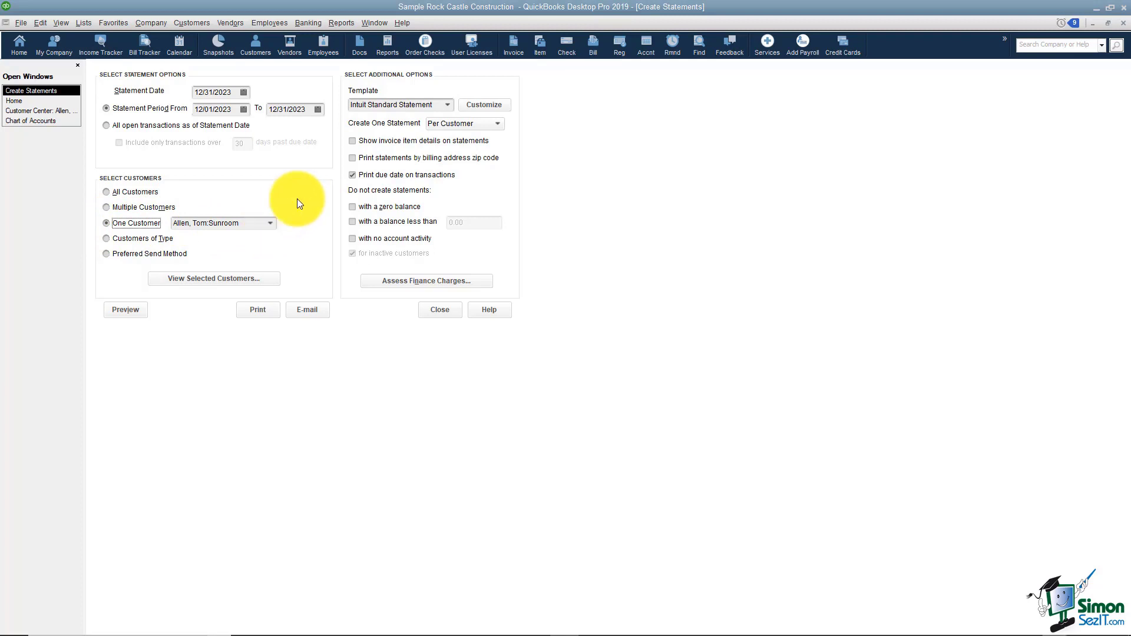
{"action": "mouse_move", "coordinate": [400, 94]}
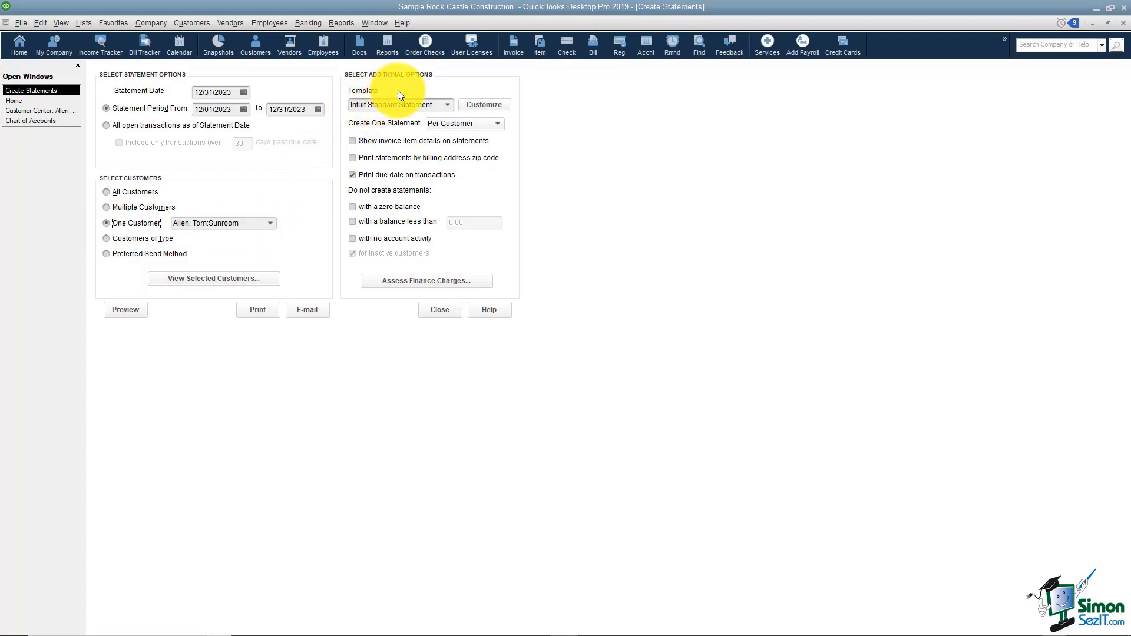
{"action": "mouse_move", "coordinate": [571, 116]}
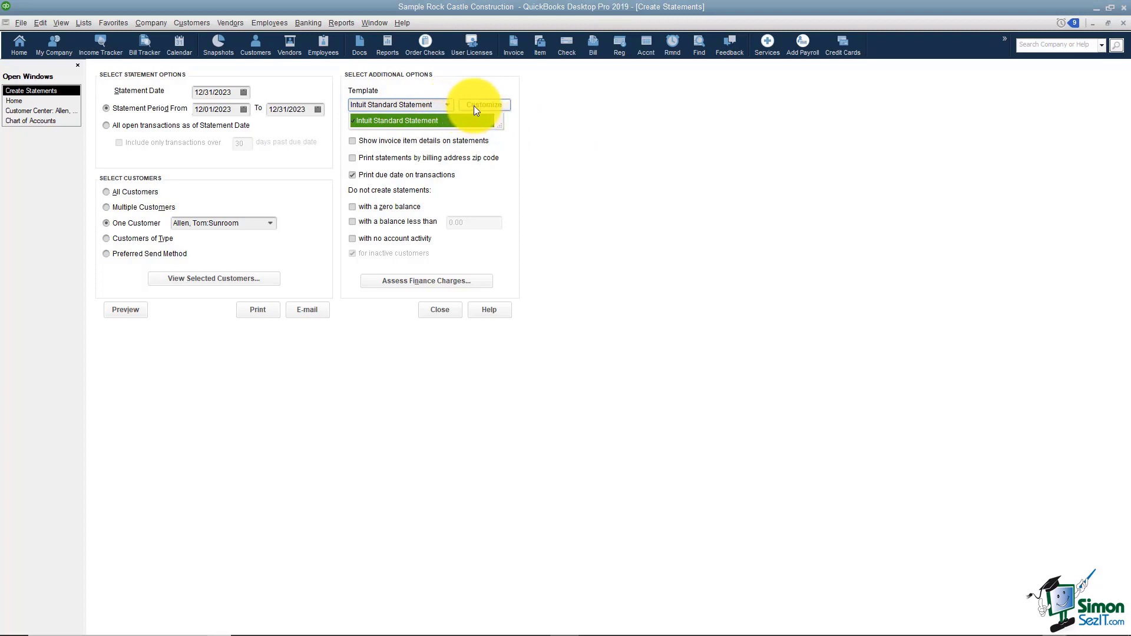
{"action": "left_click", "coordinate": [396, 120]}
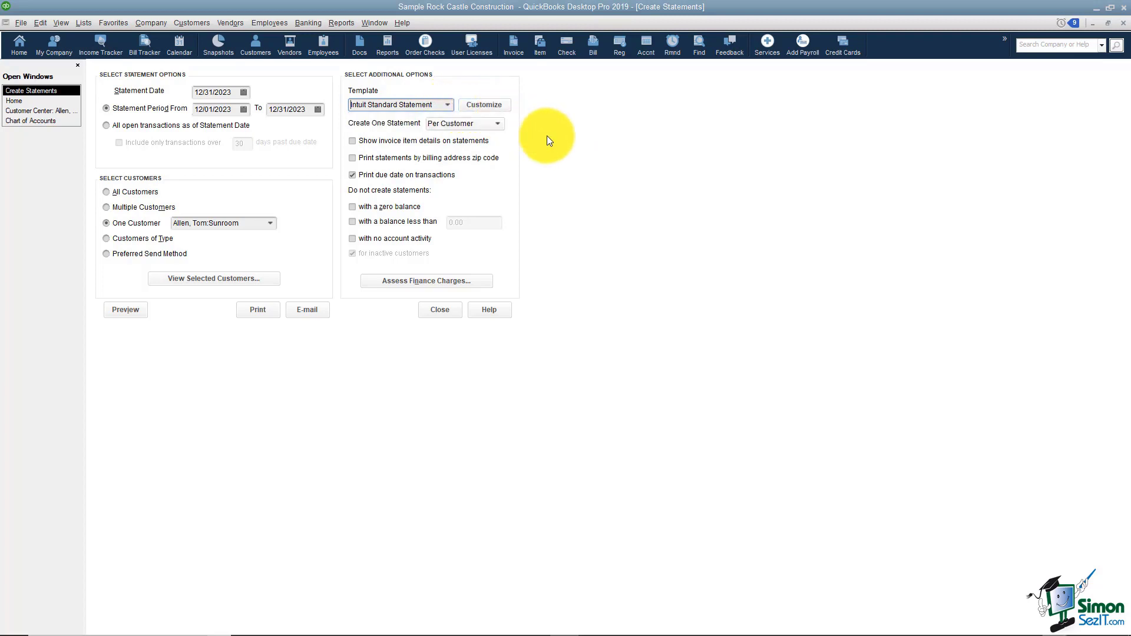
{"action": "mouse_move", "coordinate": [462, 133]}
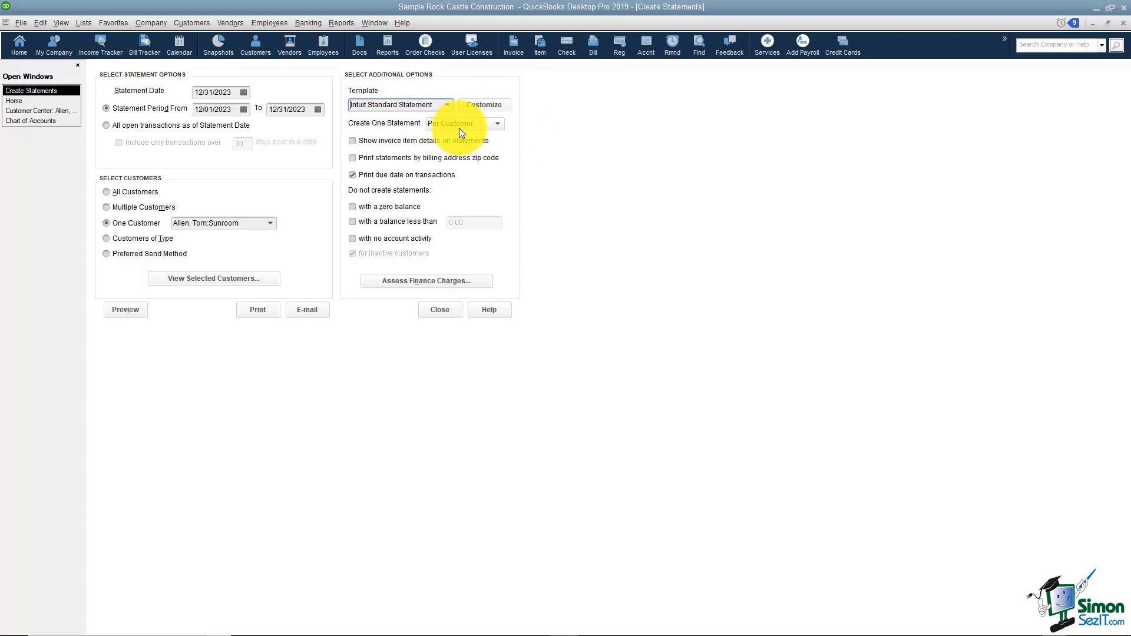
Create one statement Per Customer and keep due dates printed on transactions
{"action": "left_click", "coordinate": [497, 123]}
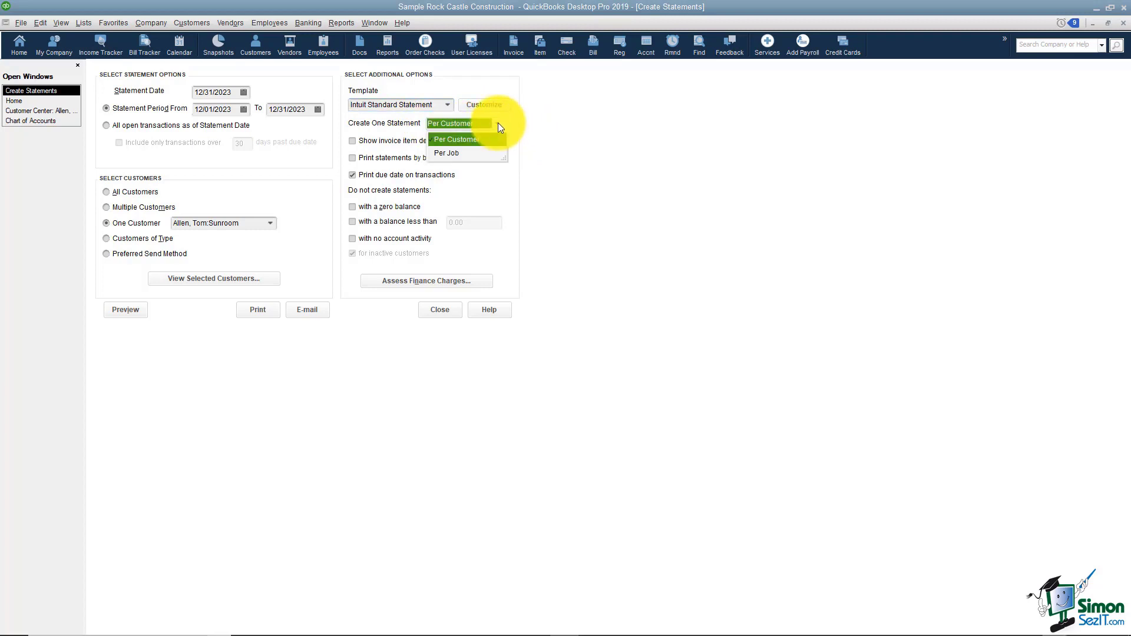
{"action": "left_click", "coordinate": [450, 122]}
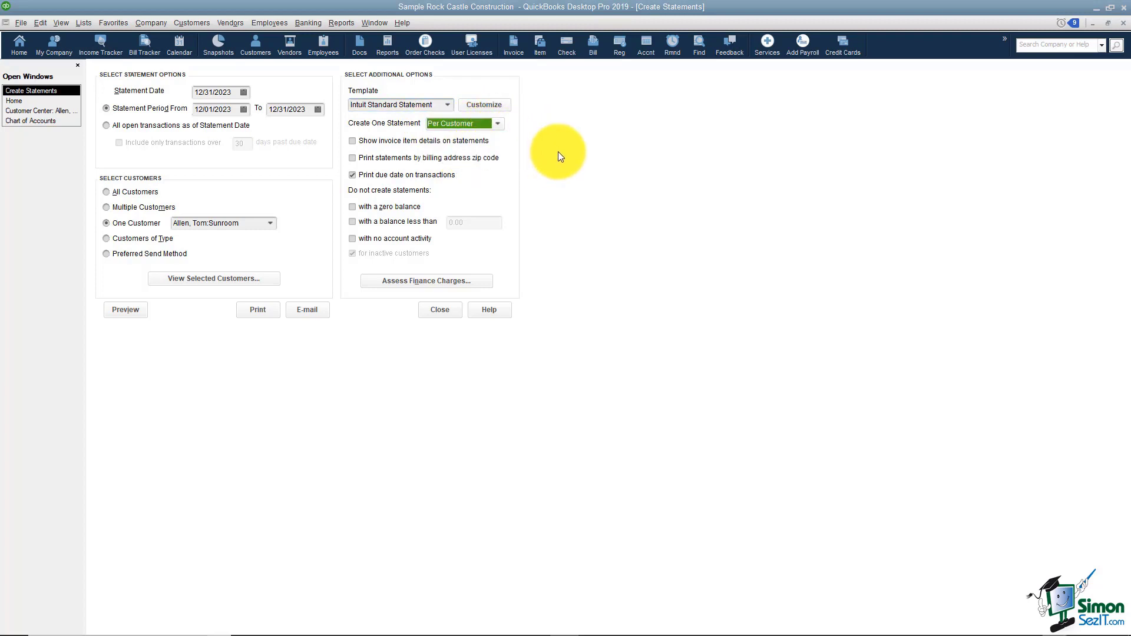
{"action": "mouse_move", "coordinate": [431, 152]}
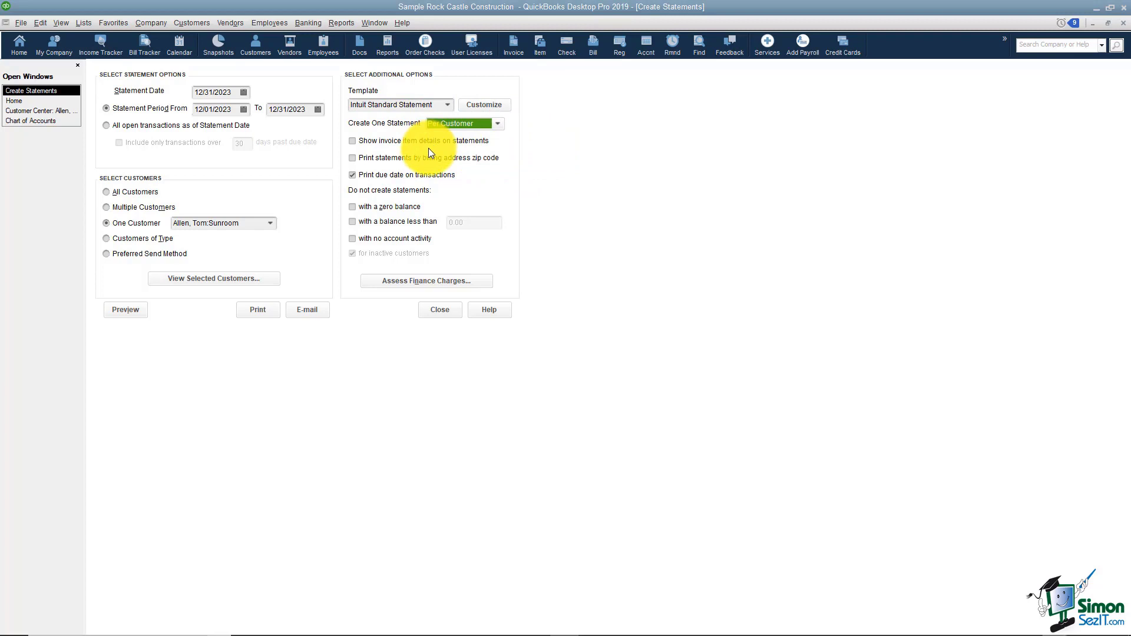
{"action": "mouse_move", "coordinate": [540, 176]}
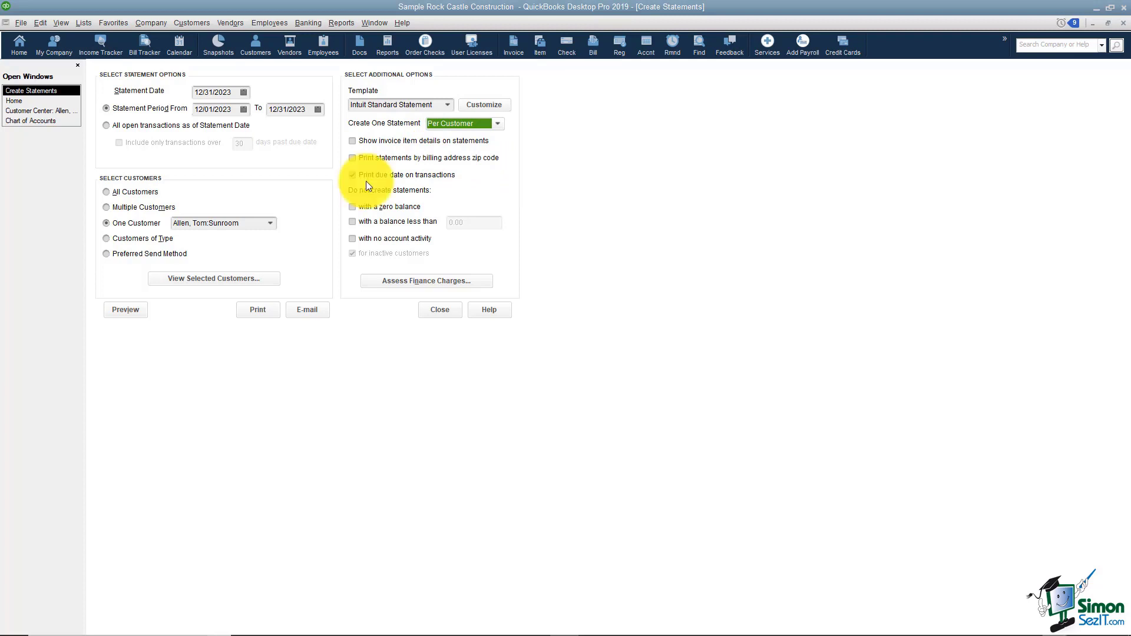
{"action": "left_click", "coordinate": [352, 174]}
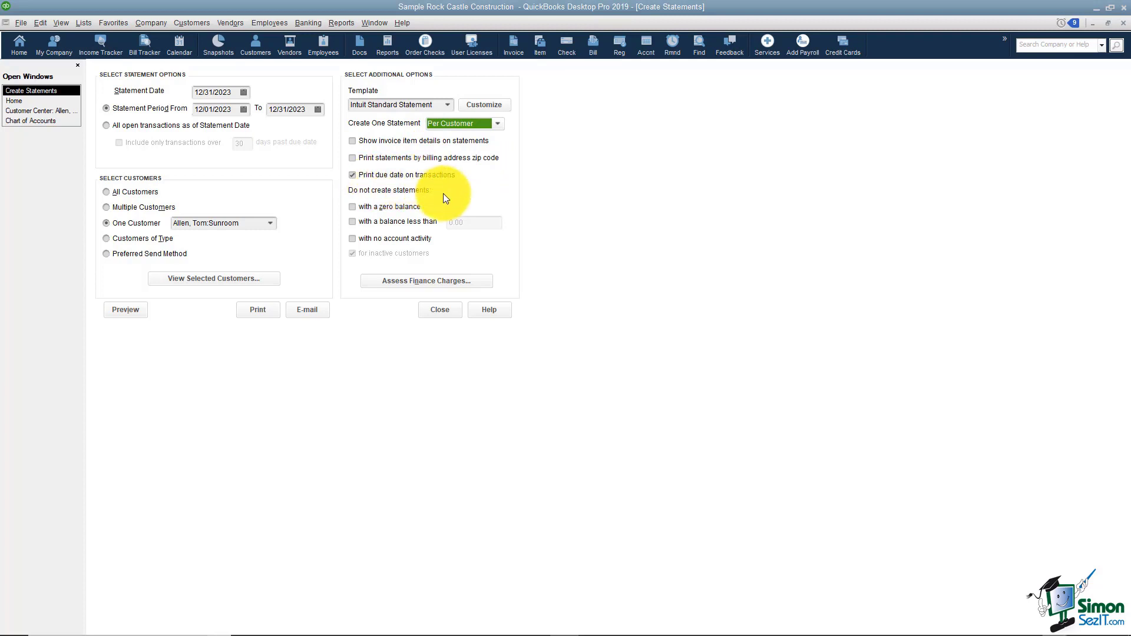
{"action": "mouse_move", "coordinate": [442, 209]}
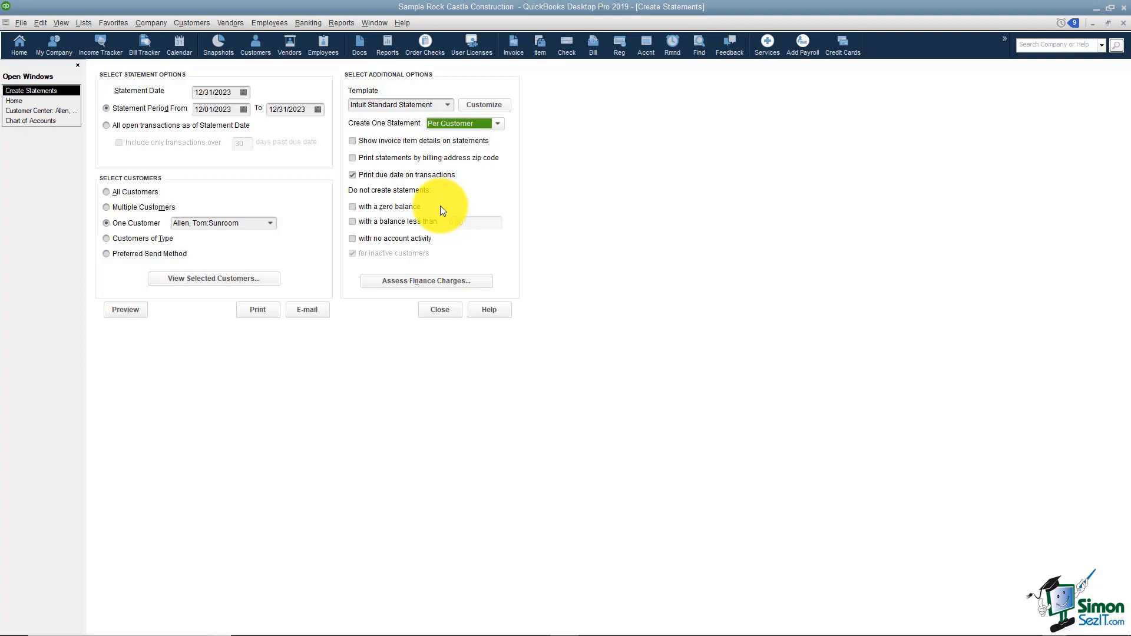
{"action": "mouse_move", "coordinate": [475, 247]}
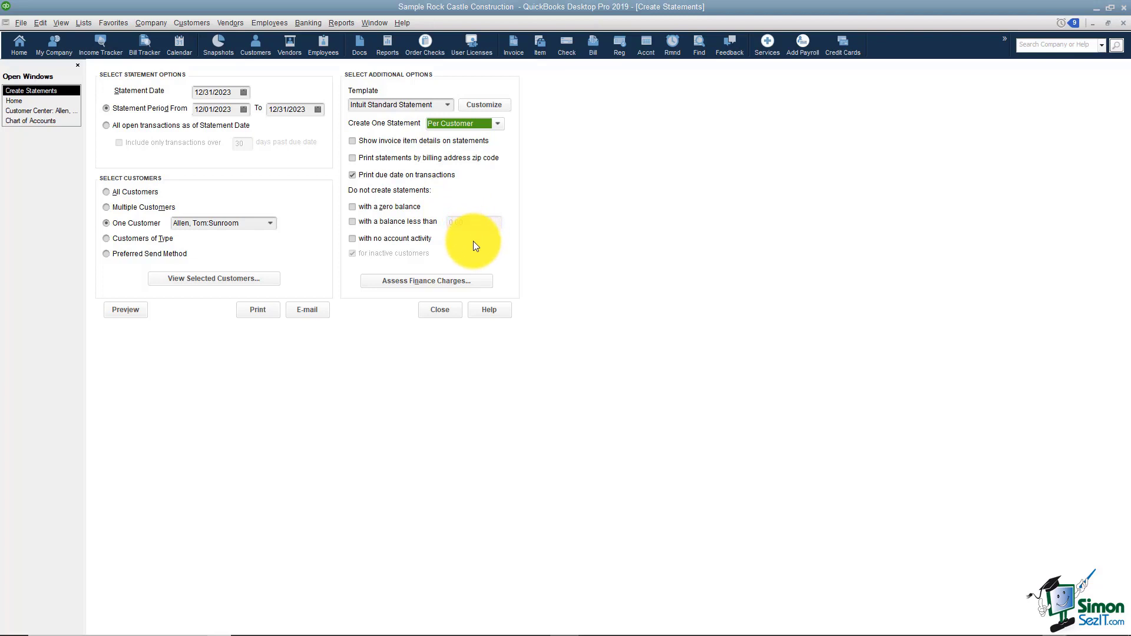
{"action": "mouse_move", "coordinate": [455, 246]}
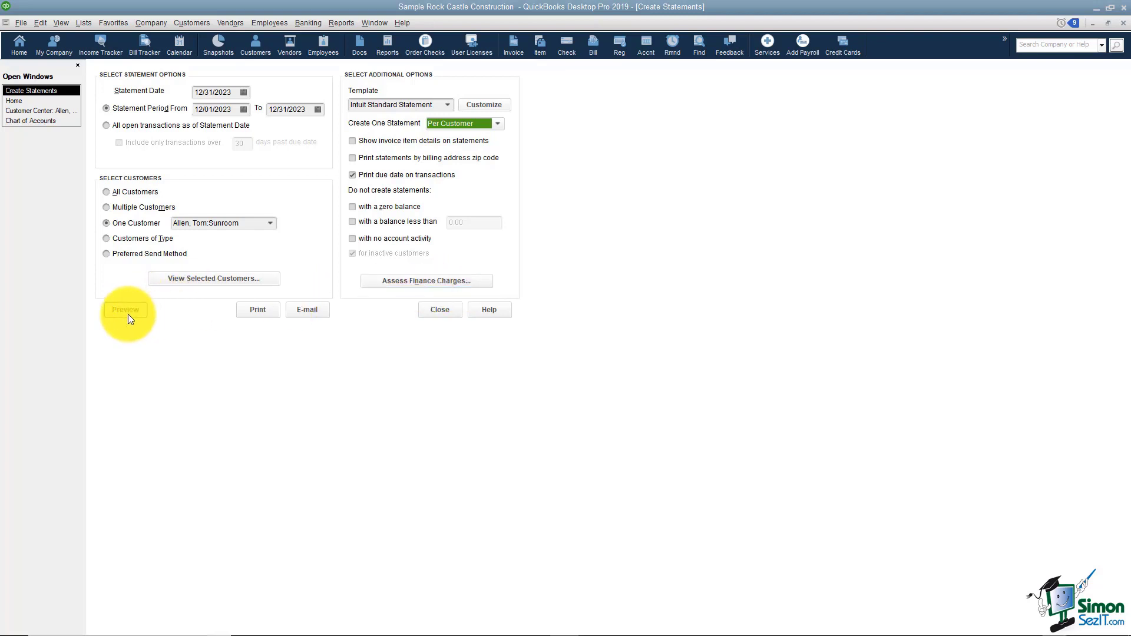
{"action": "left_click", "coordinate": [125, 309]}
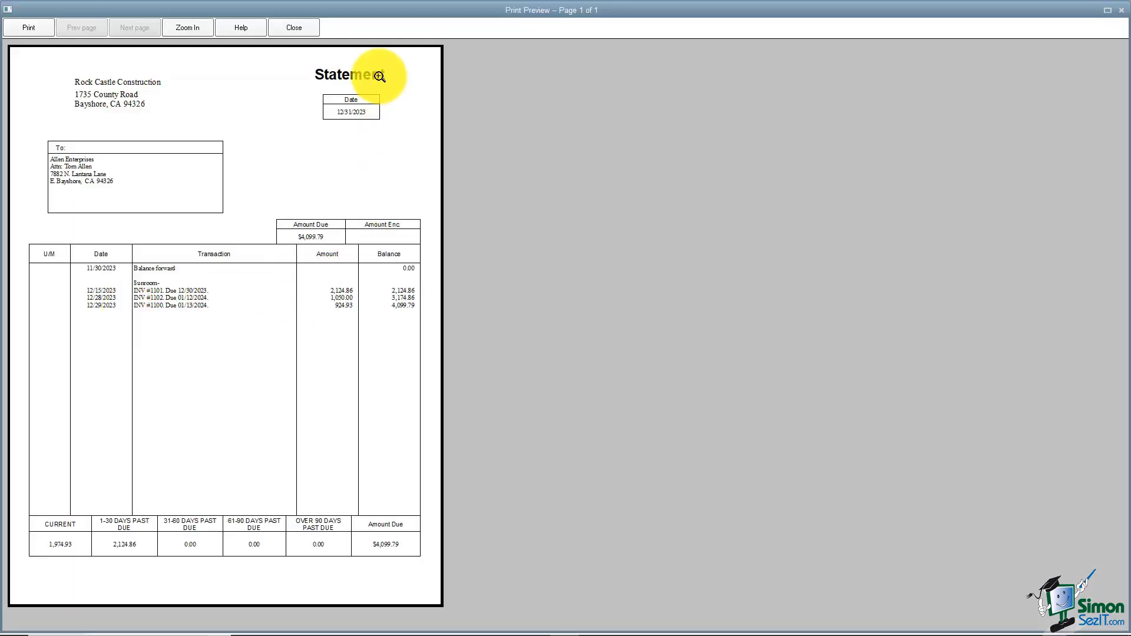
{"action": "left_click", "coordinate": [188, 27]}
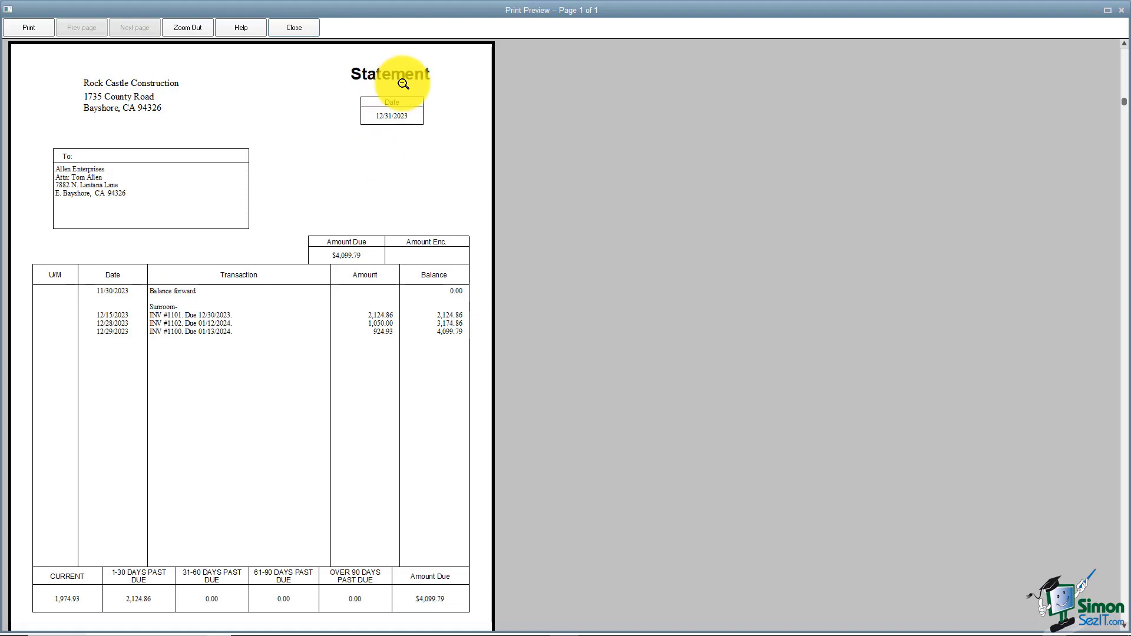
{"action": "mouse_move", "coordinate": [429, 172]}
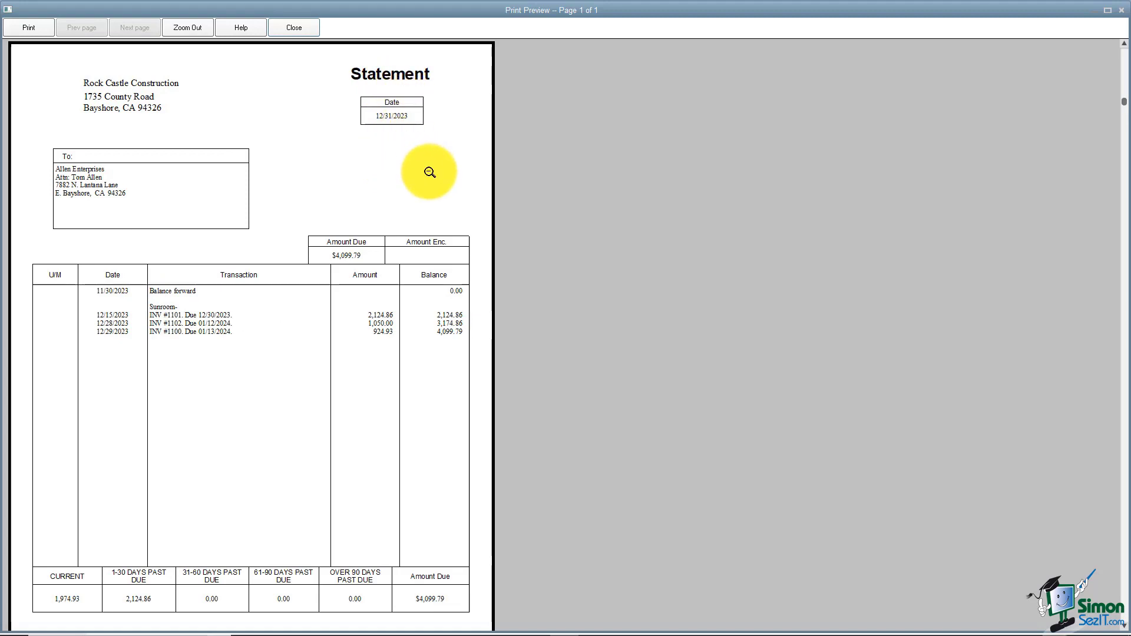
{"action": "mouse_move", "coordinate": [373, 247]}
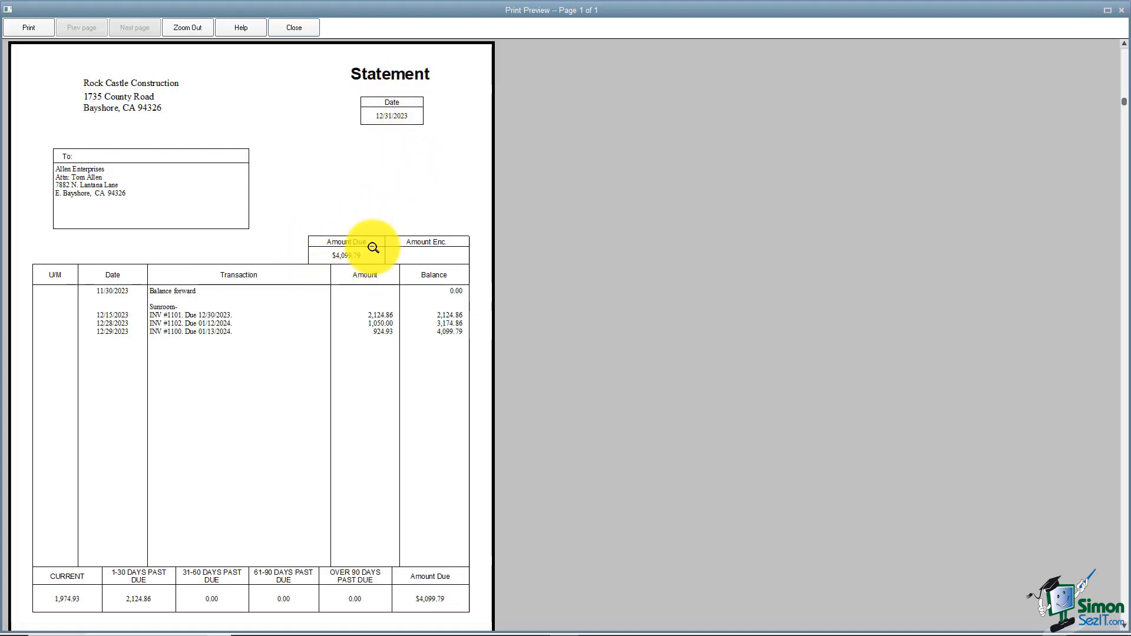
{"action": "mouse_move", "coordinate": [301, 296]}
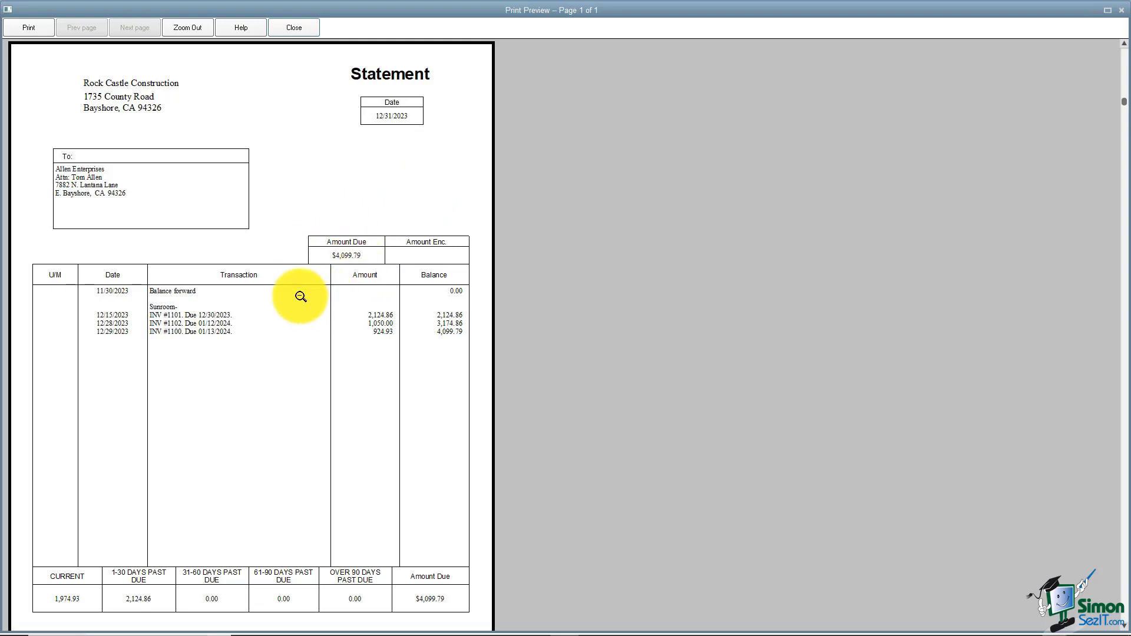
{"action": "mouse_move", "coordinate": [301, 374]}
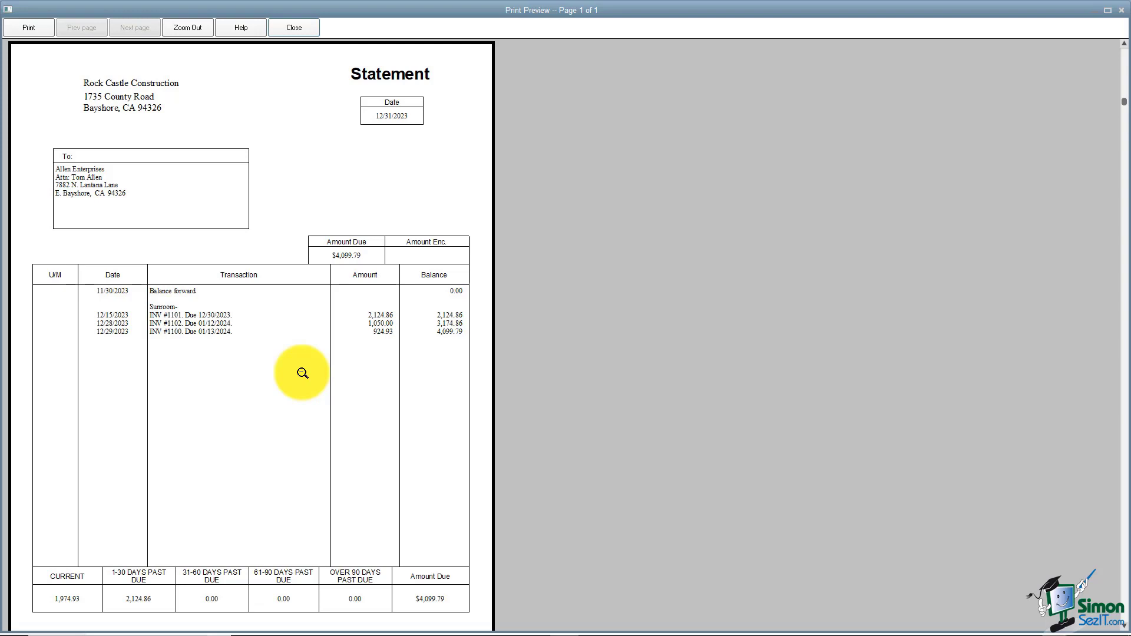
{"action": "mouse_move", "coordinate": [230, 555]}
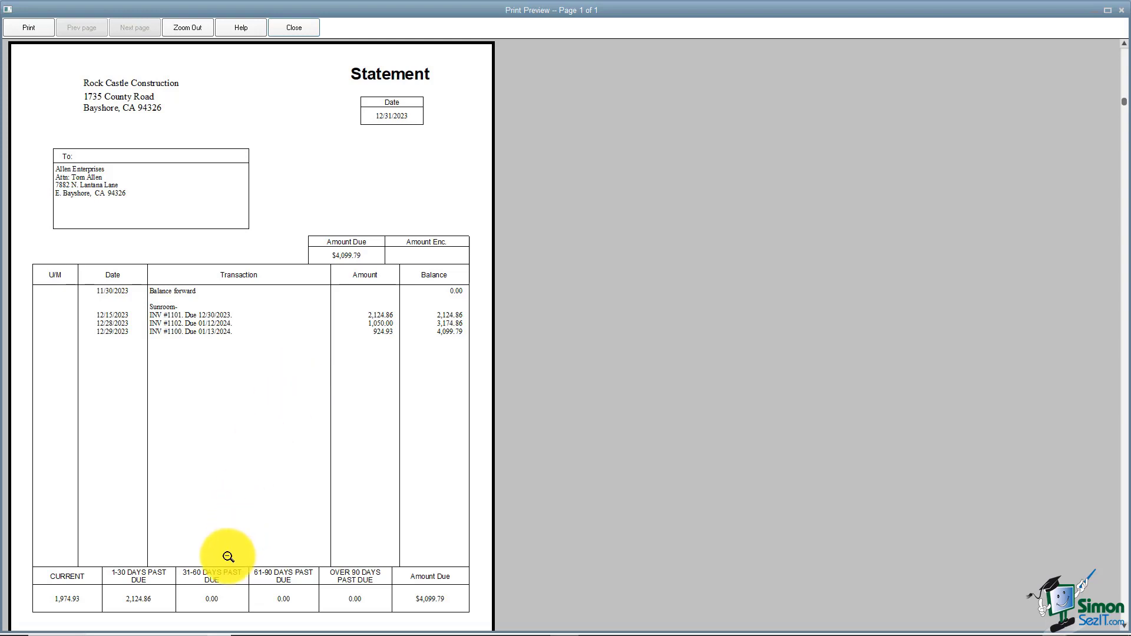
Zoom out and close the Print Preview, returning to Create Statements
{"action": "left_click", "coordinate": [187, 27]}
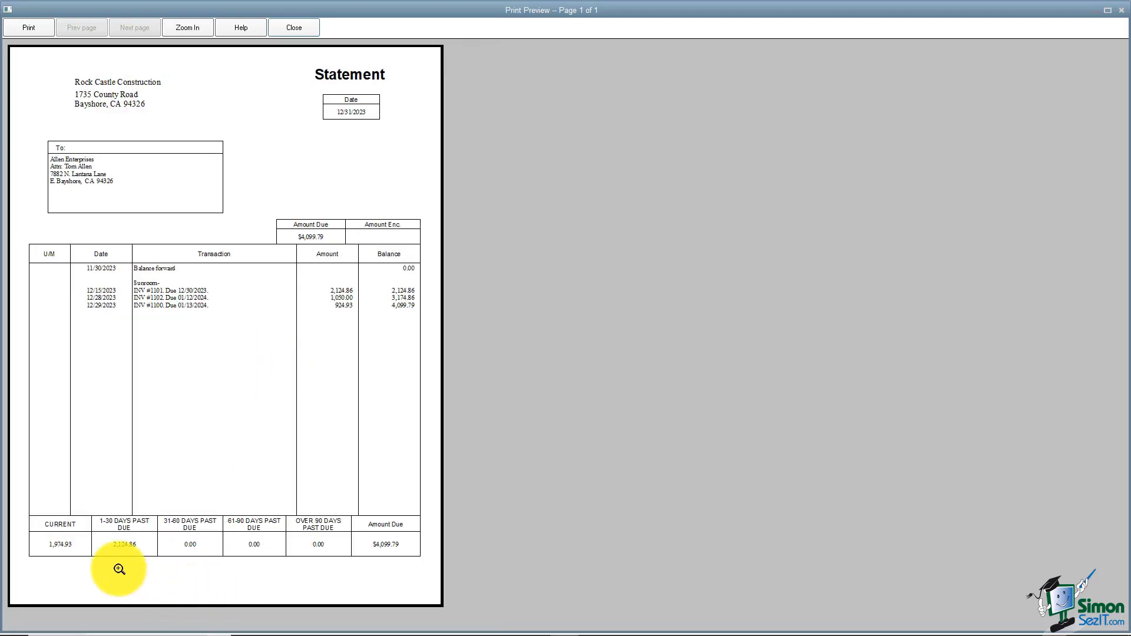
{"action": "mouse_move", "coordinate": [116, 550]}
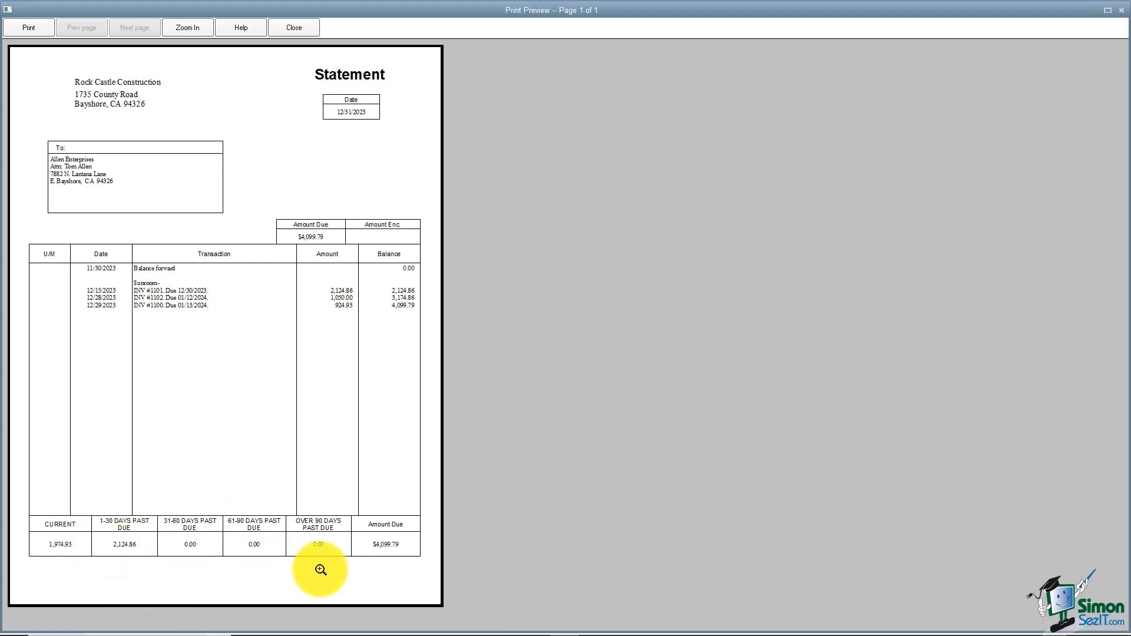
{"action": "mouse_move", "coordinate": [400, 558]}
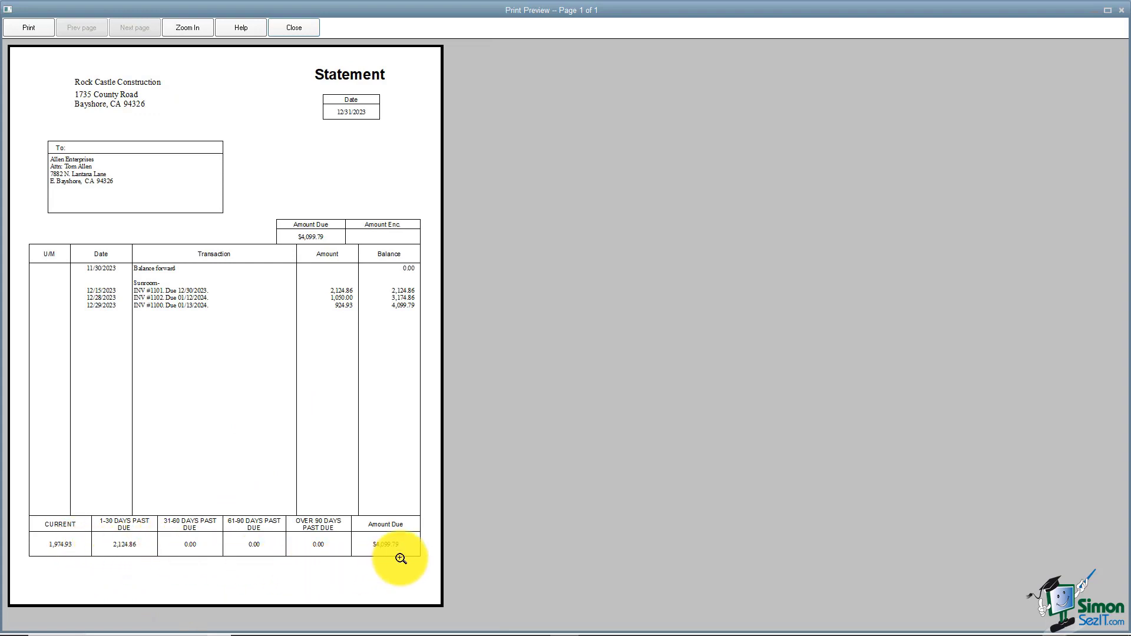
{"action": "mouse_move", "coordinate": [314, 71]}
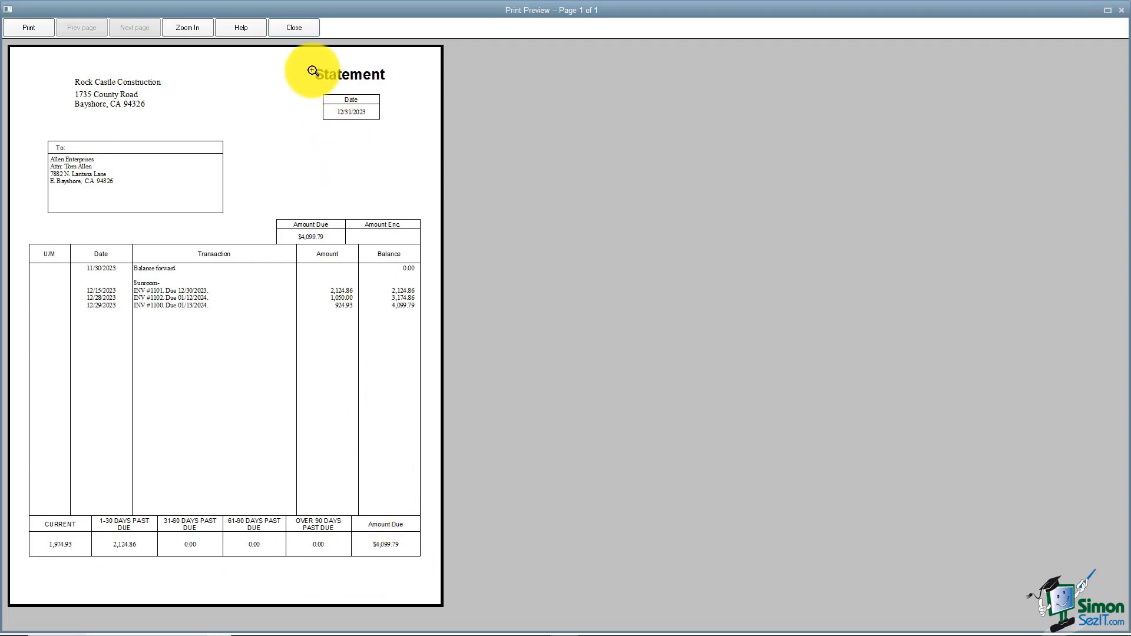
{"action": "left_click", "coordinate": [294, 27]}
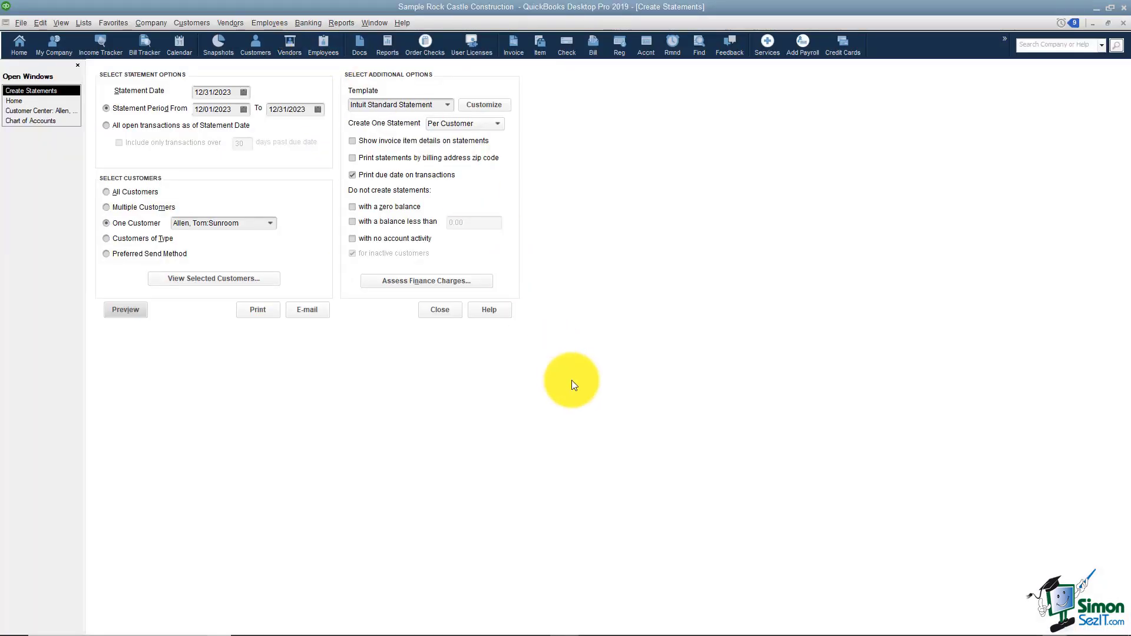
{"action": "mouse_move", "coordinate": [847, 153]}
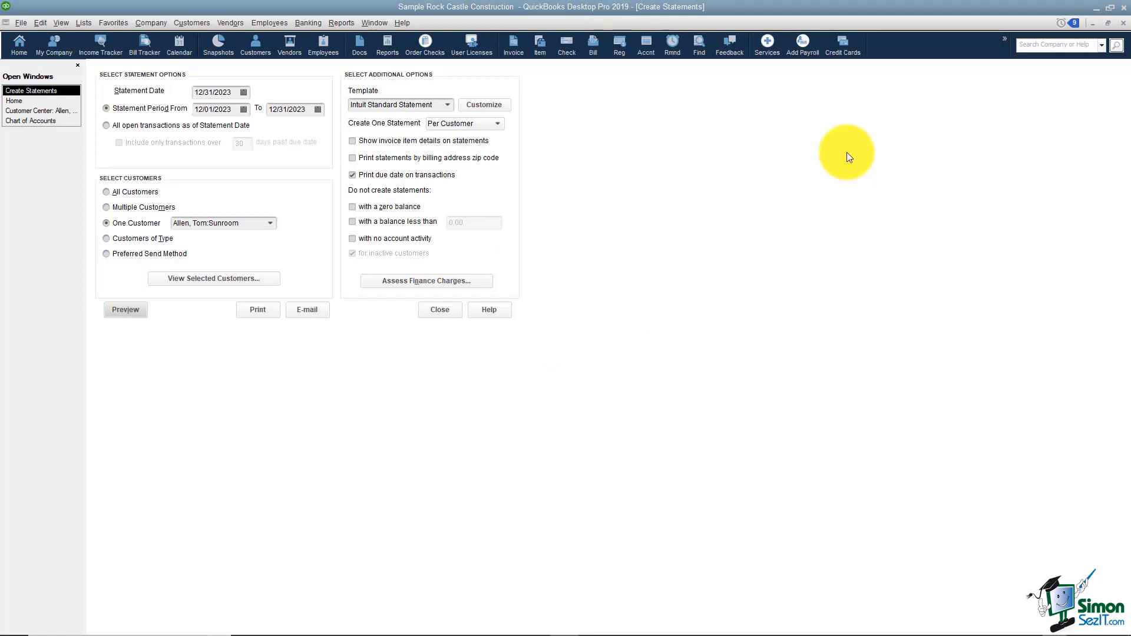
{"action": "mouse_move", "coordinate": [1107, 37]}
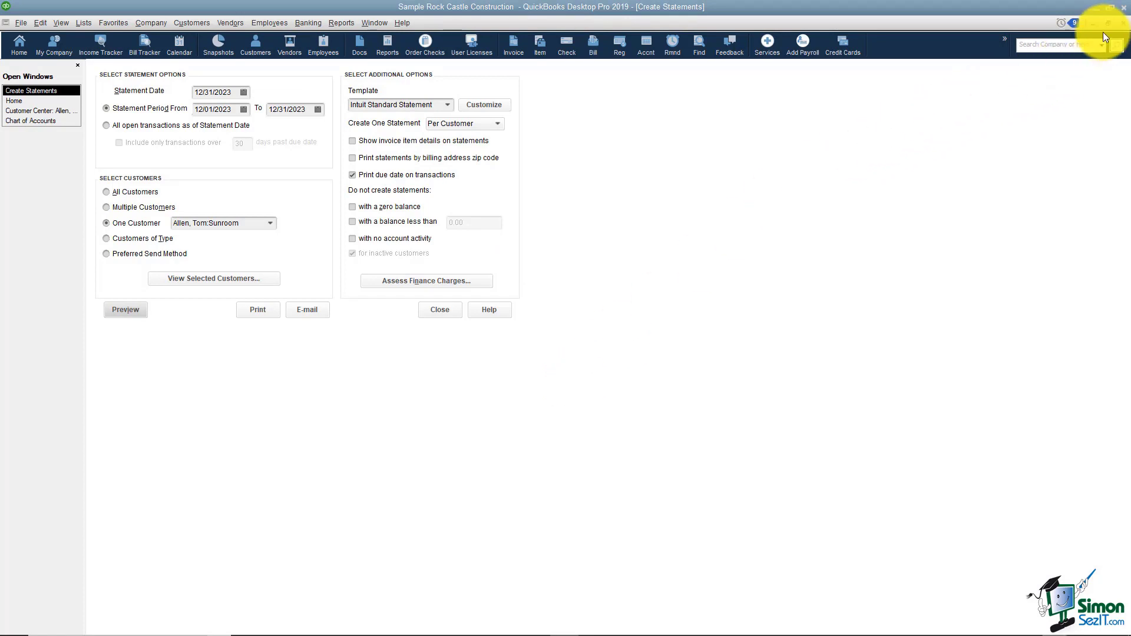